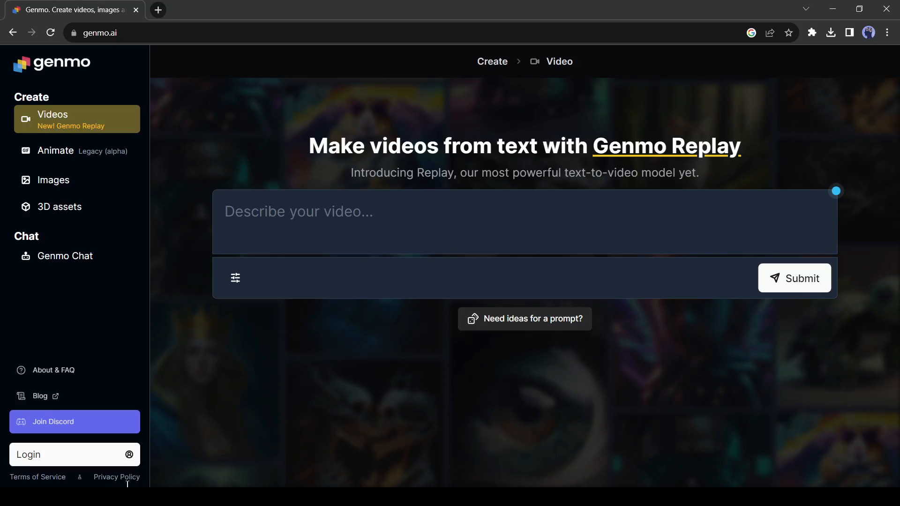
Sign in to Genmo with a Google account.
left_click(794, 278)
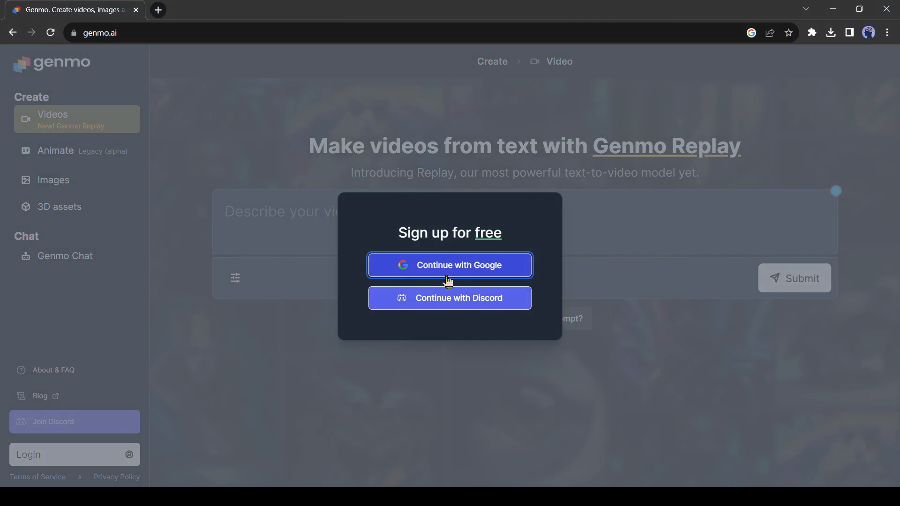
left_click(449, 265)
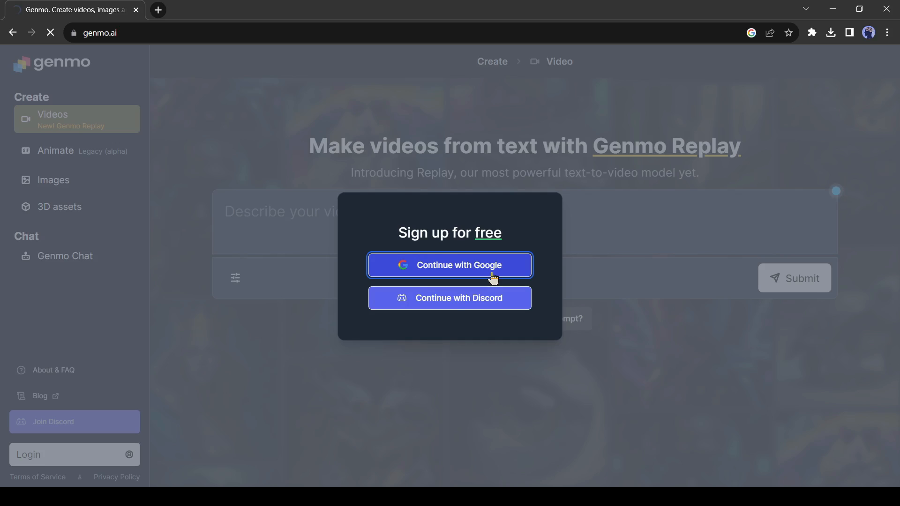
left_click(449, 264)
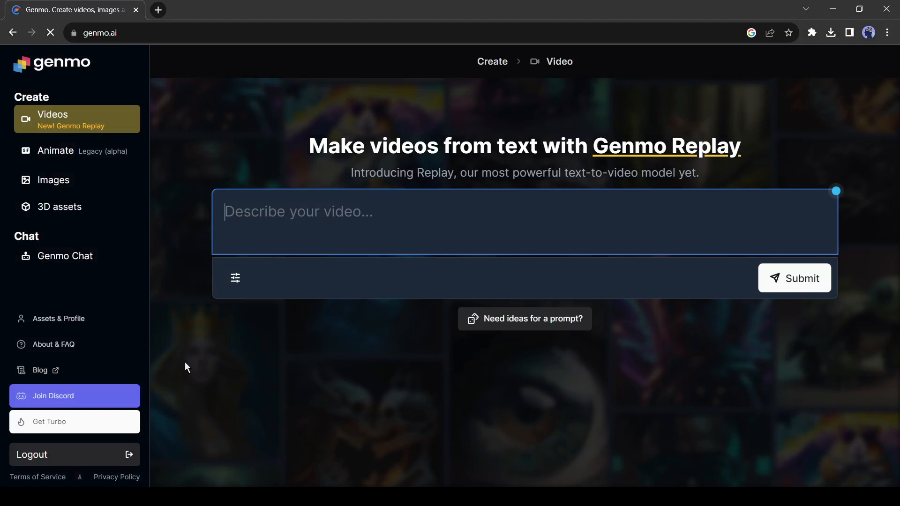
Go to the legacy Animate tool and continue to its text-to-video page.
left_click(56, 151)
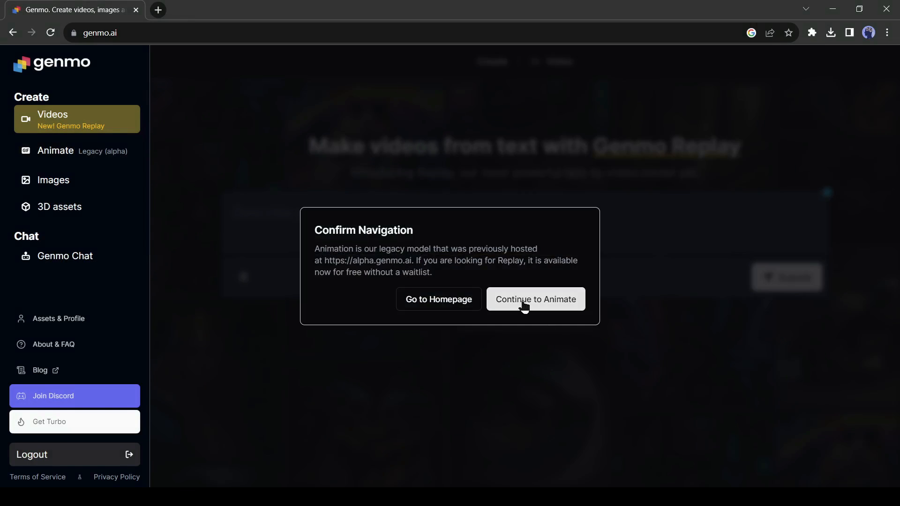
left_click(534, 299)
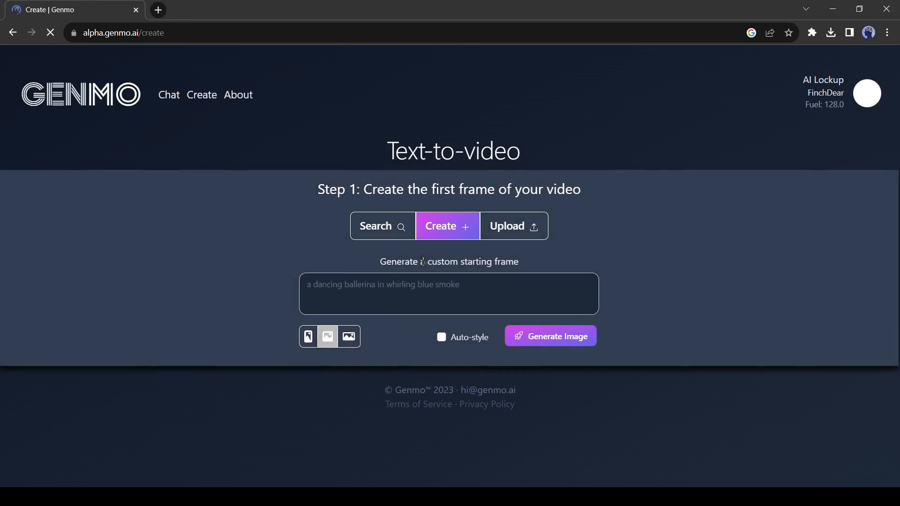
Add the boy-and-dog forest image as the starting frame and reach the Describe frames captions.
left_click(512, 225)
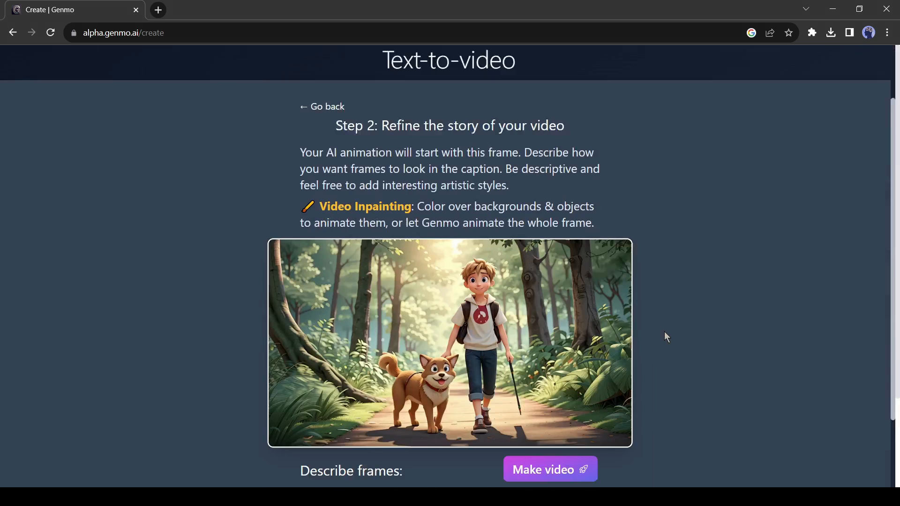
scroll("down", 3)
type("A boy walking")
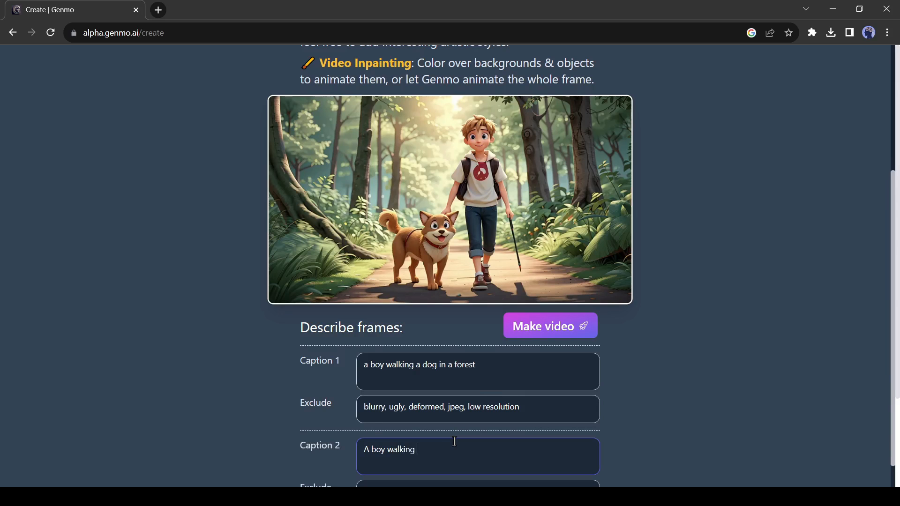
scroll("down", 3)
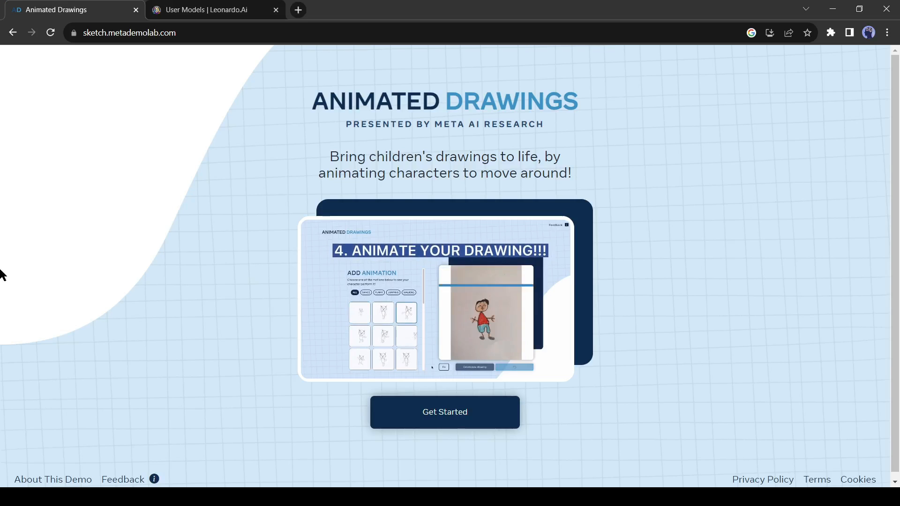
mouse_move(174, 429)
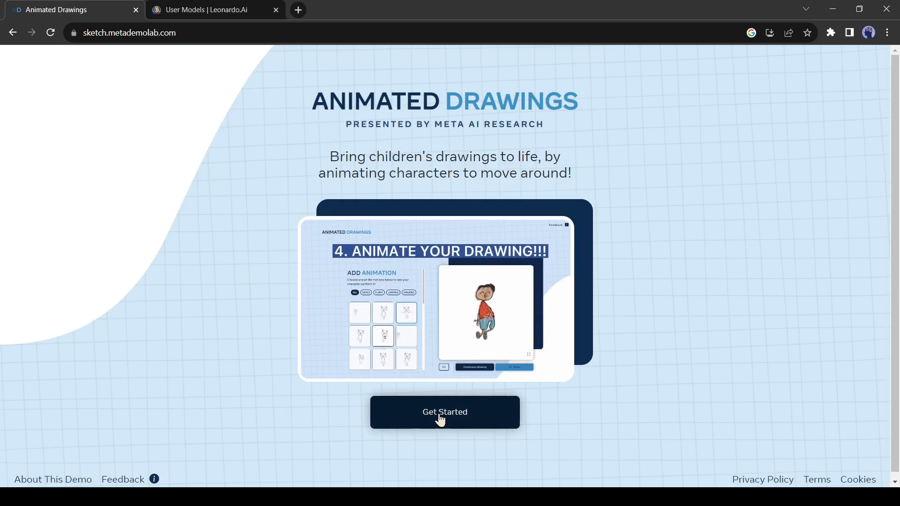
Start the Animated Drawings demo and upload the bearded cartoon character image.
left_click(444, 411)
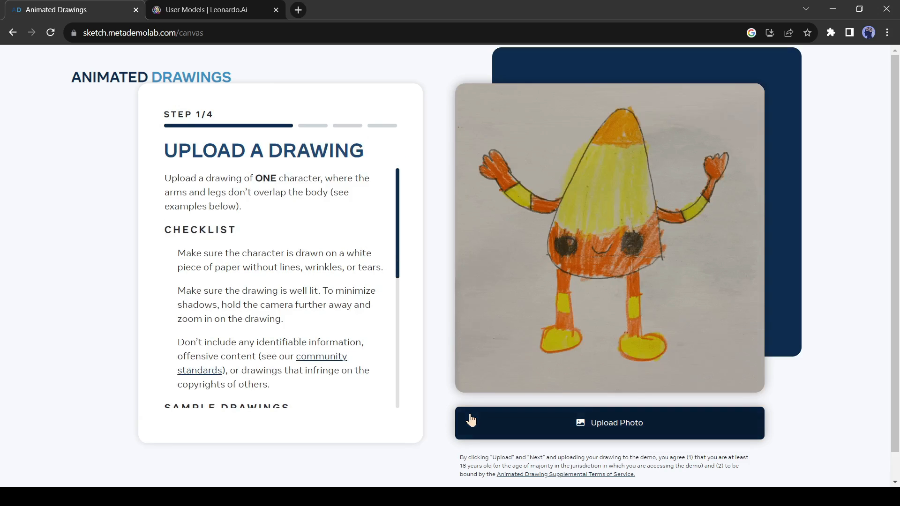
left_click(609, 422)
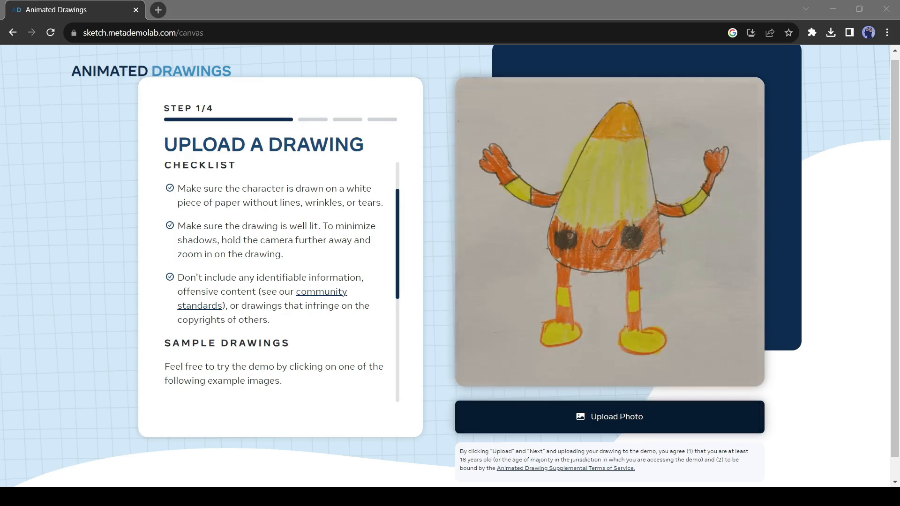
left_click(608, 416)
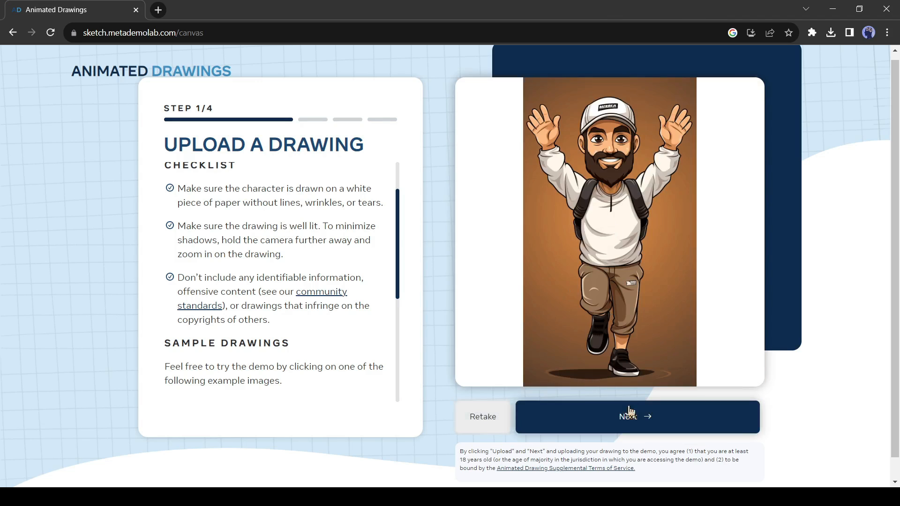
Continue with the character, agree to the research terms and accept the detected box.
left_click(636, 417)
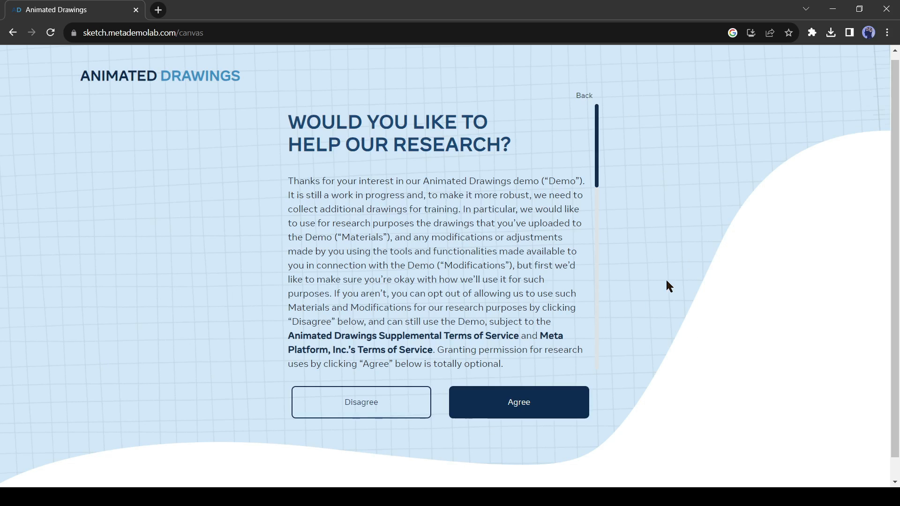
left_click(517, 402)
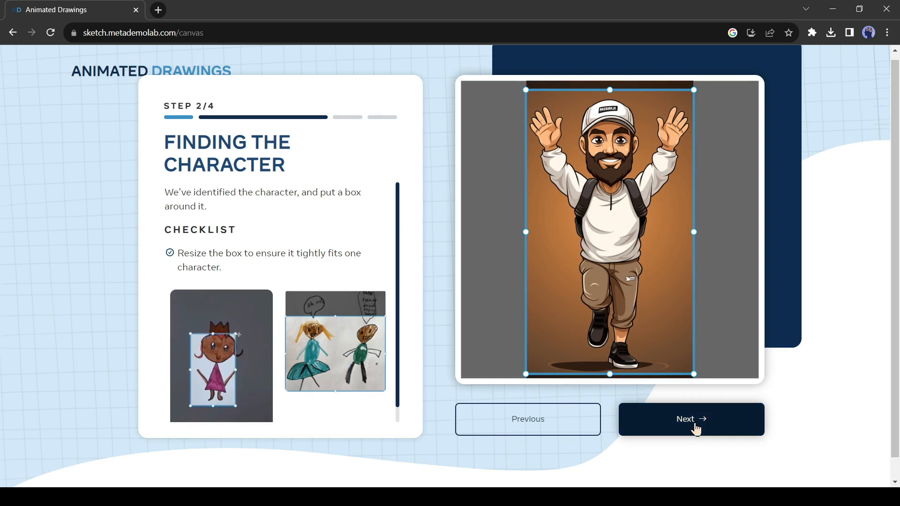
left_click(690, 419)
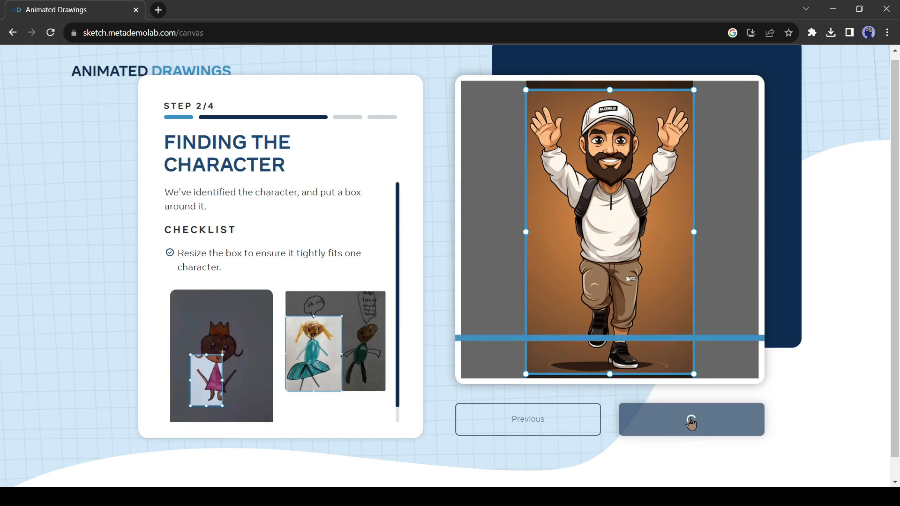
left_click(690, 419)
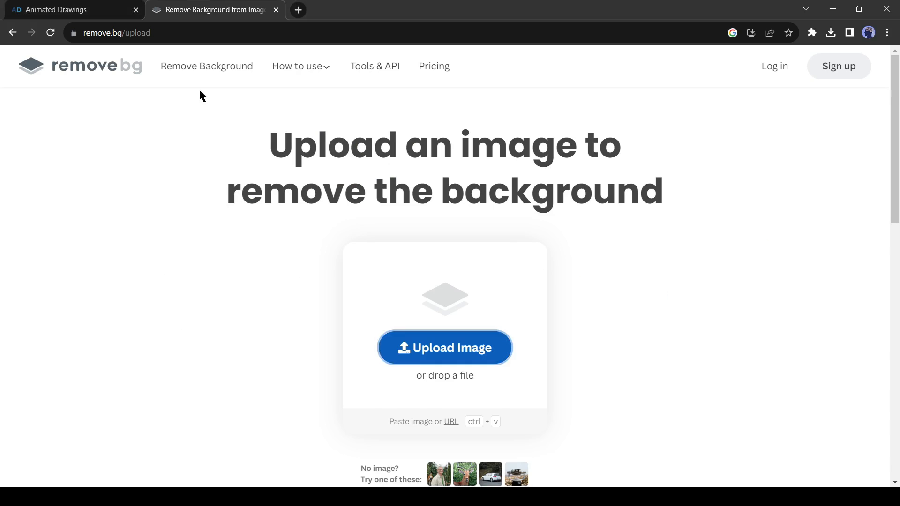
Upload the character to remove.bg and download the background-free copy.
left_click(444, 347)
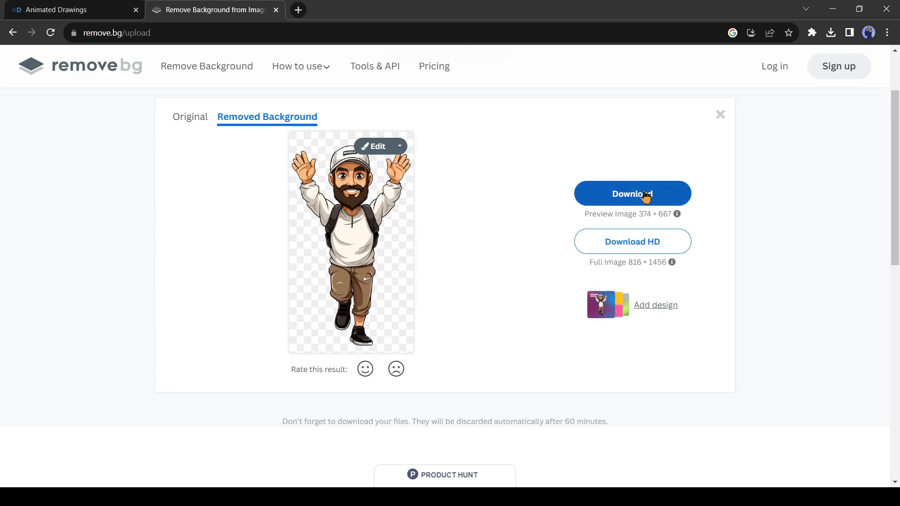
left_click(63, 10)
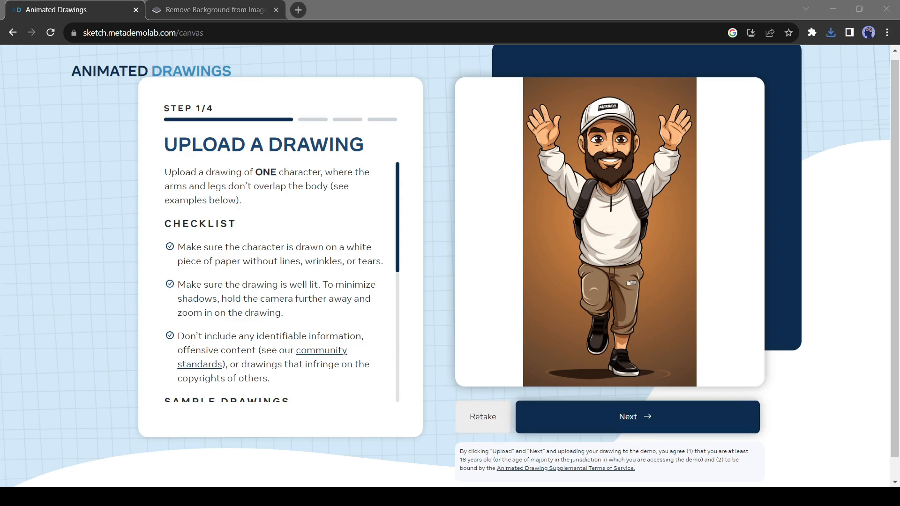
Accept the character box, reset the separation mask and confirm the detected joints.
left_click(635, 417)
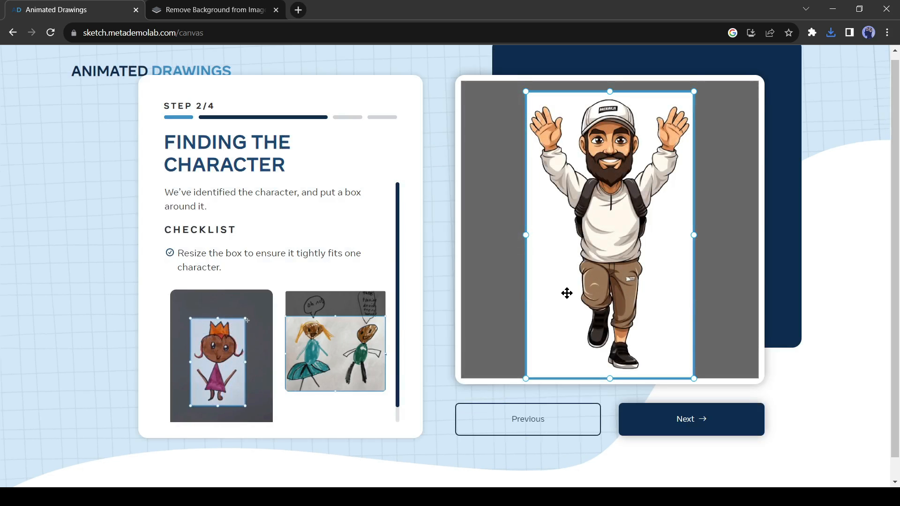
left_click(690, 419)
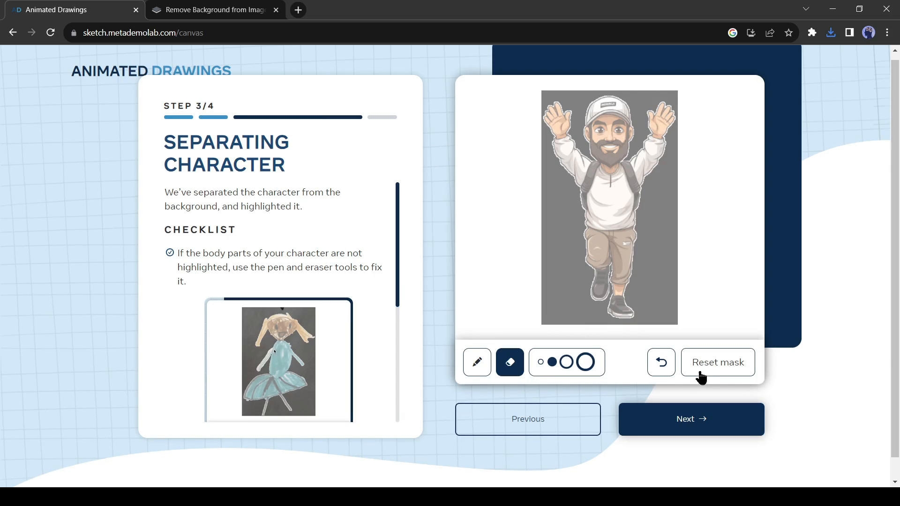
left_click(690, 419)
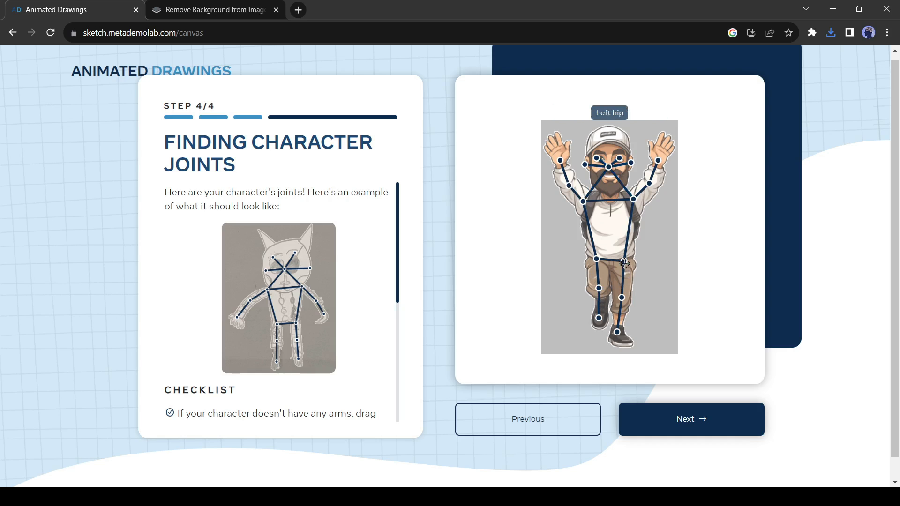
mouse_move(670, 286)
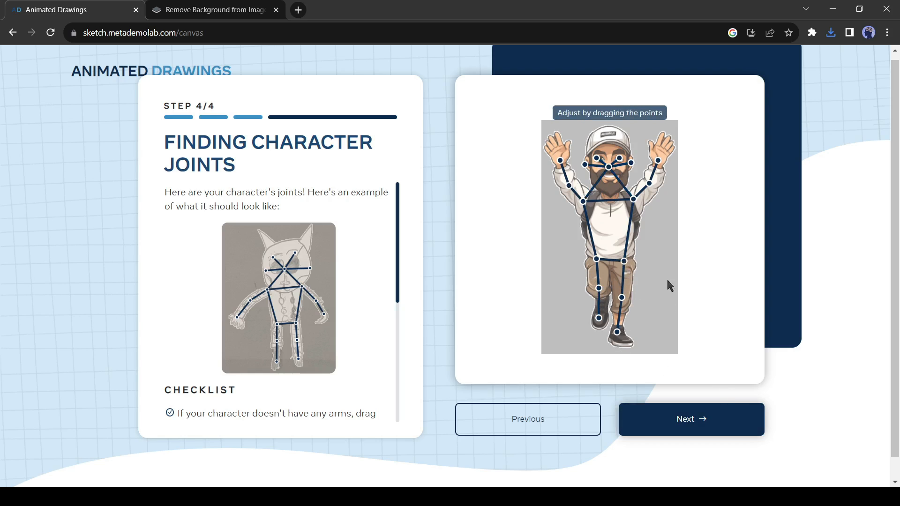
left_click(690, 419)
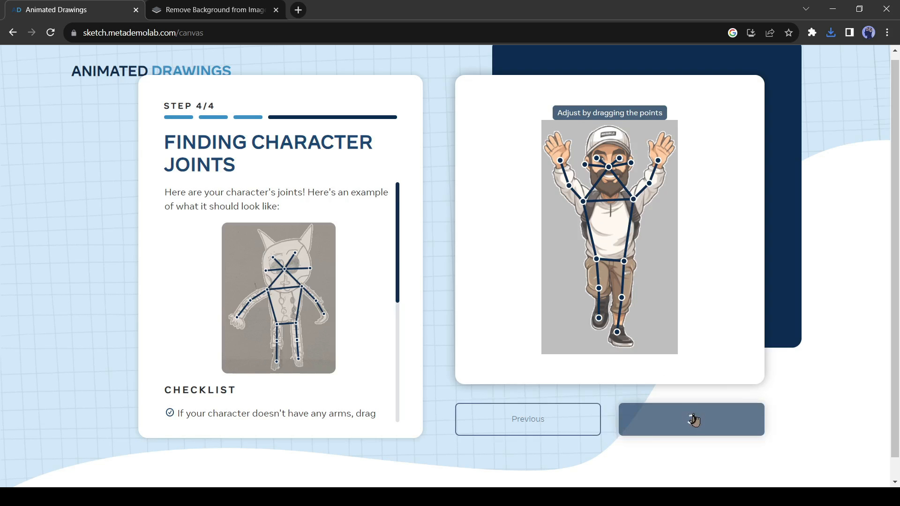
left_click(691, 419)
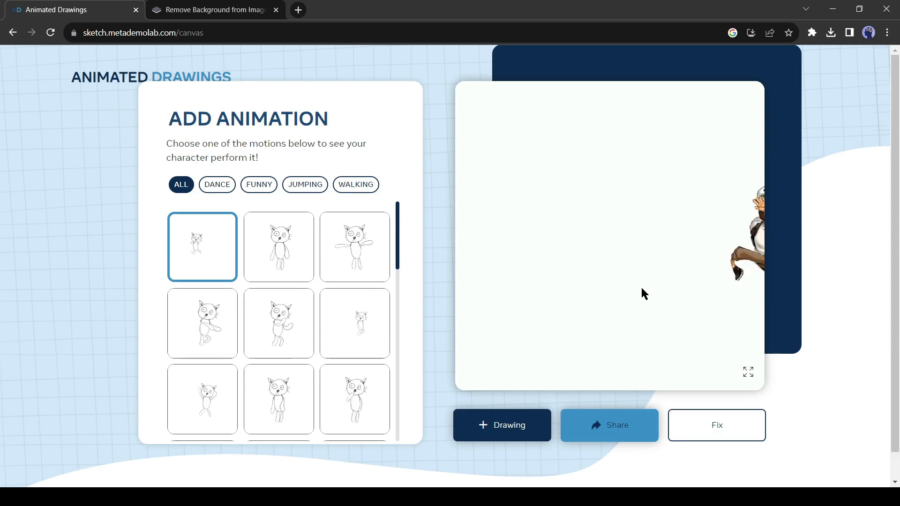
Filter to walking motions and preview two of them on the bearded character.
left_click(355, 184)
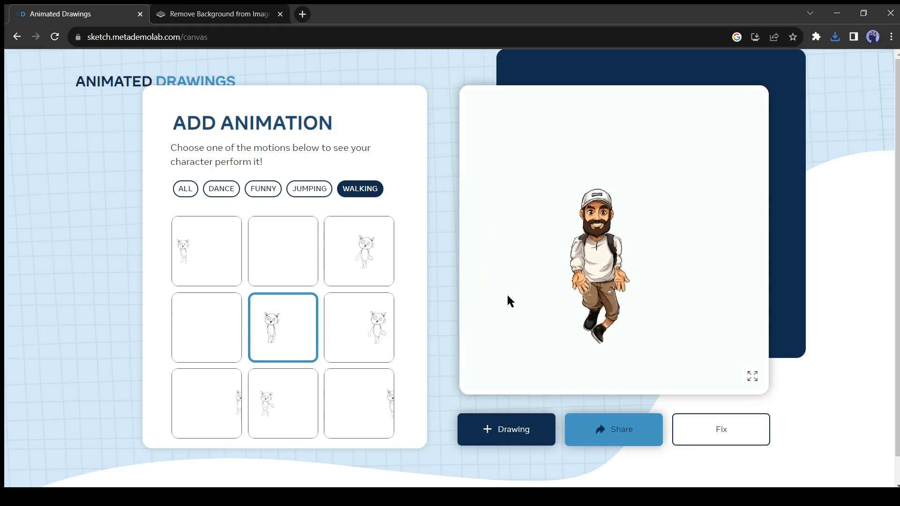
left_click(358, 403)
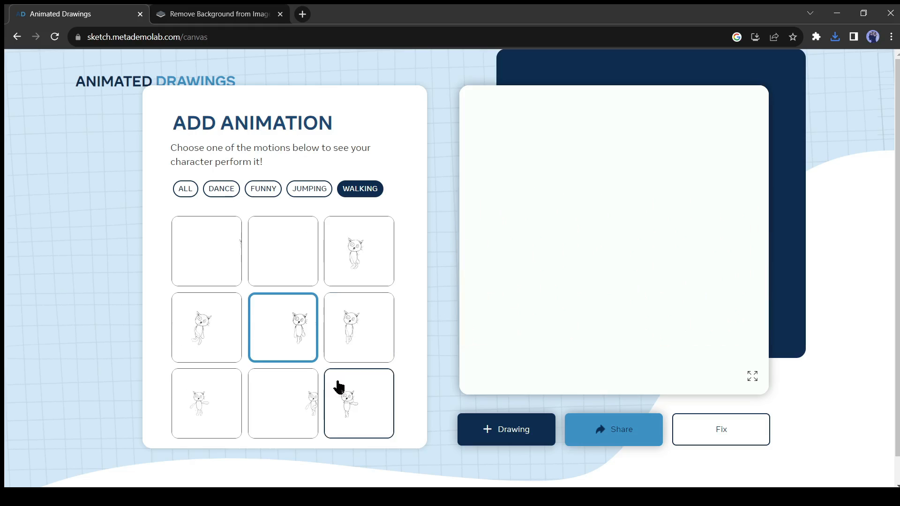
left_click(358, 403)
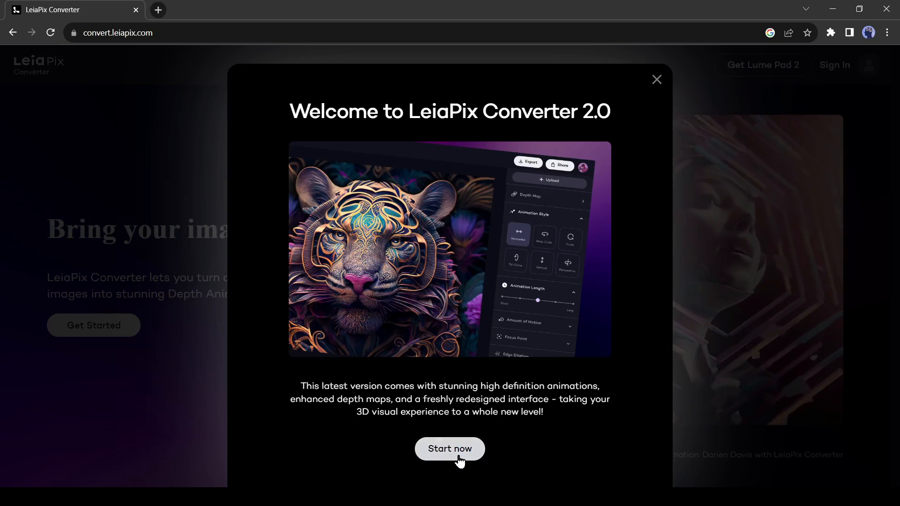
Start LeiaPix Converter and sign in with Google to load the donkey-in-taxi photo.
left_click(449, 448)
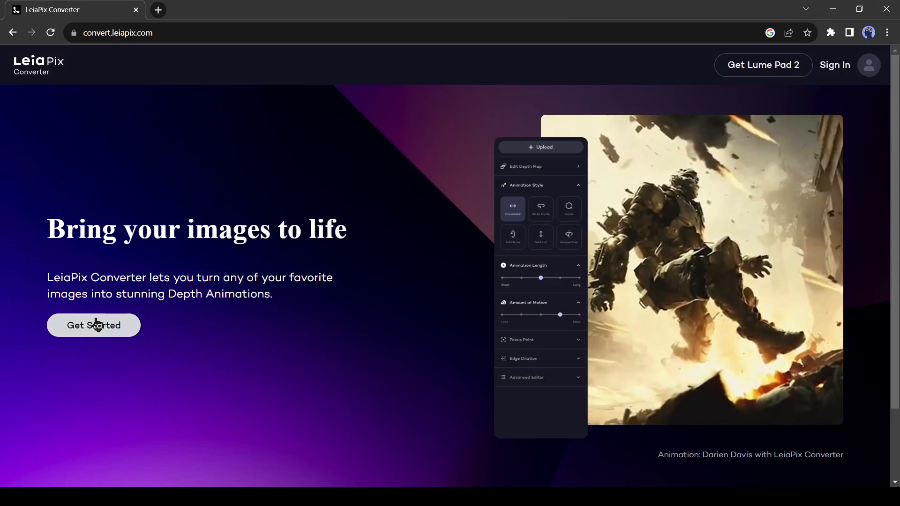
left_click(834, 64)
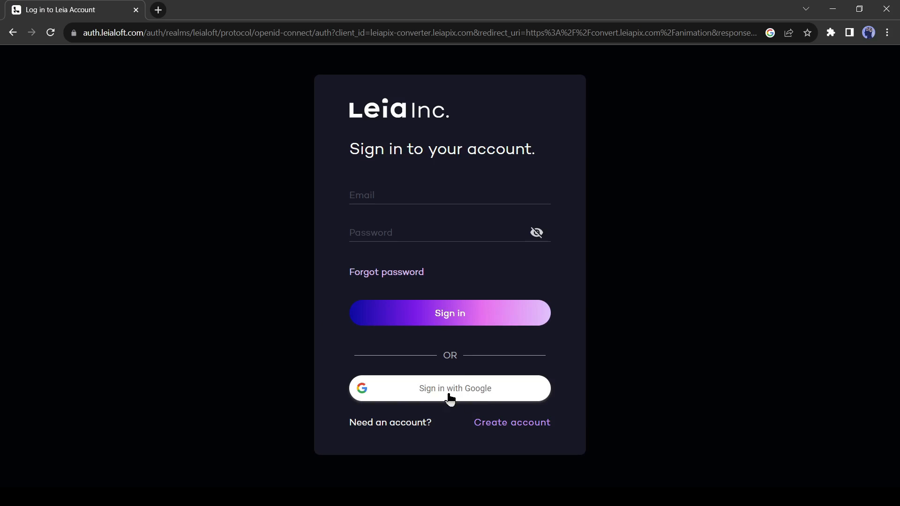
left_click(450, 388)
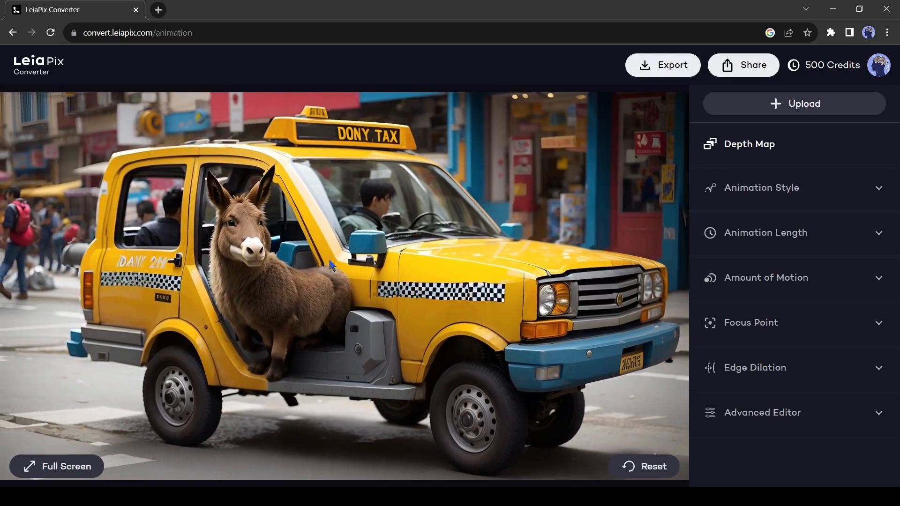
Set the animation style to Perspective with maximum amount of motion.
left_click(762, 187)
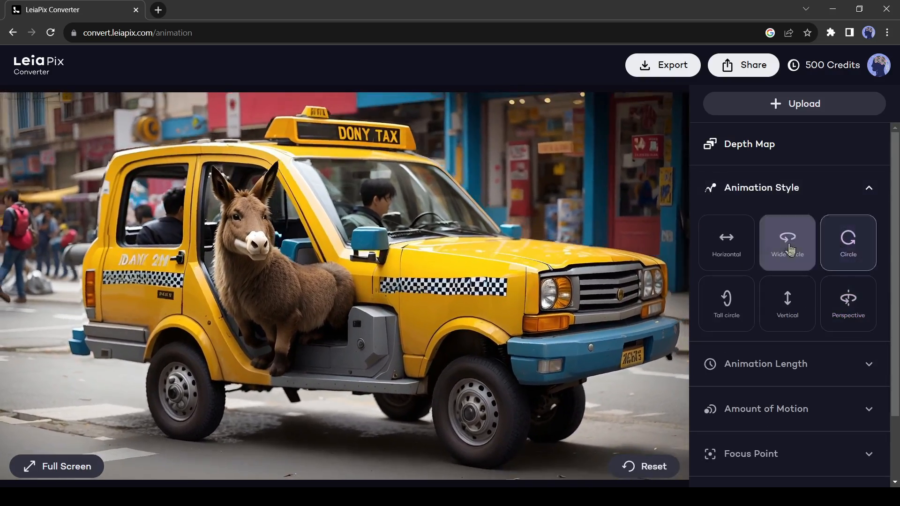
left_click(787, 303)
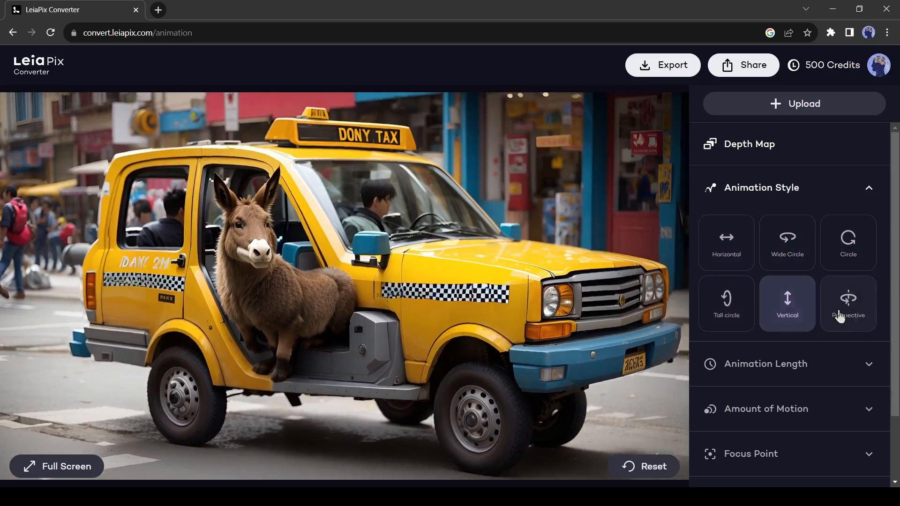
left_click(848, 303)
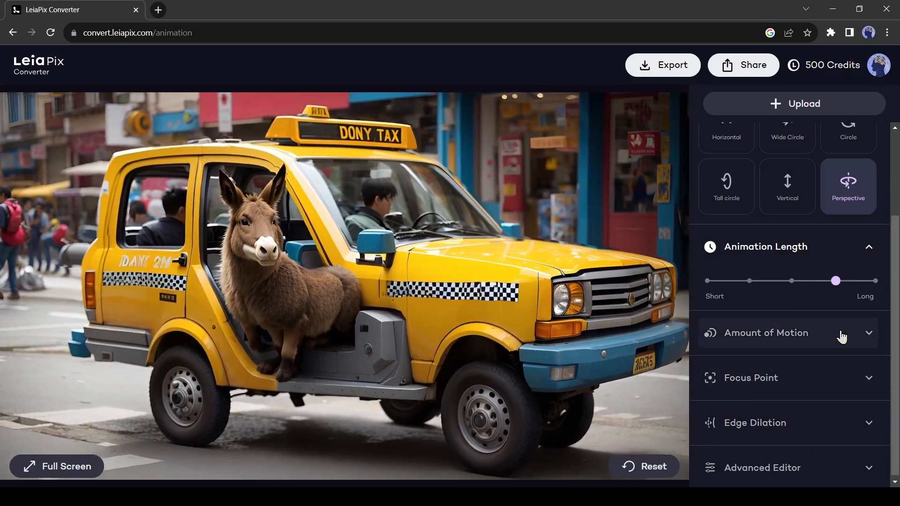
left_click(765, 333)
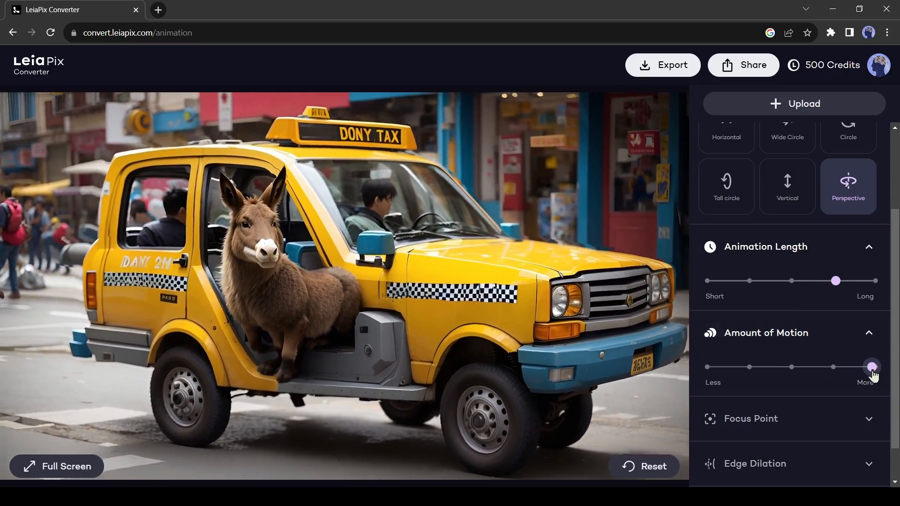
scroll("down", 3)
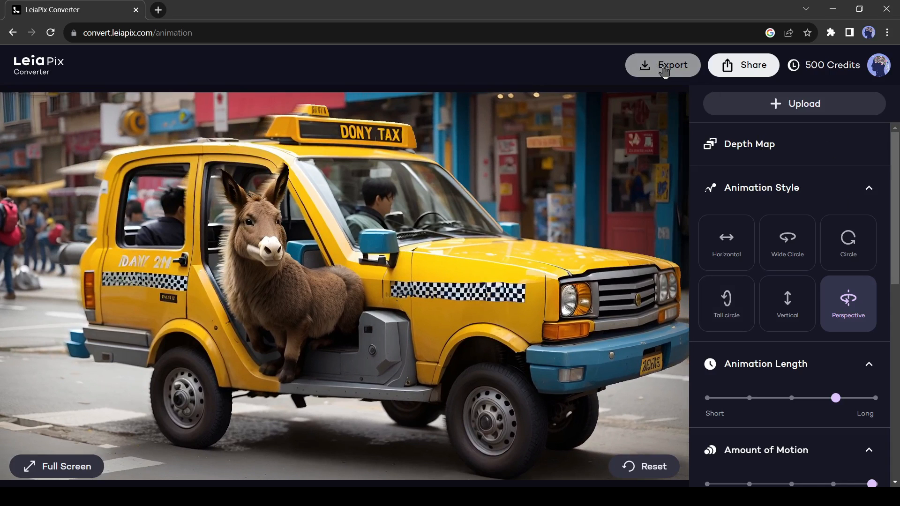
Export the donkey-in-taxi animation as an MP4 file.
left_click(662, 65)
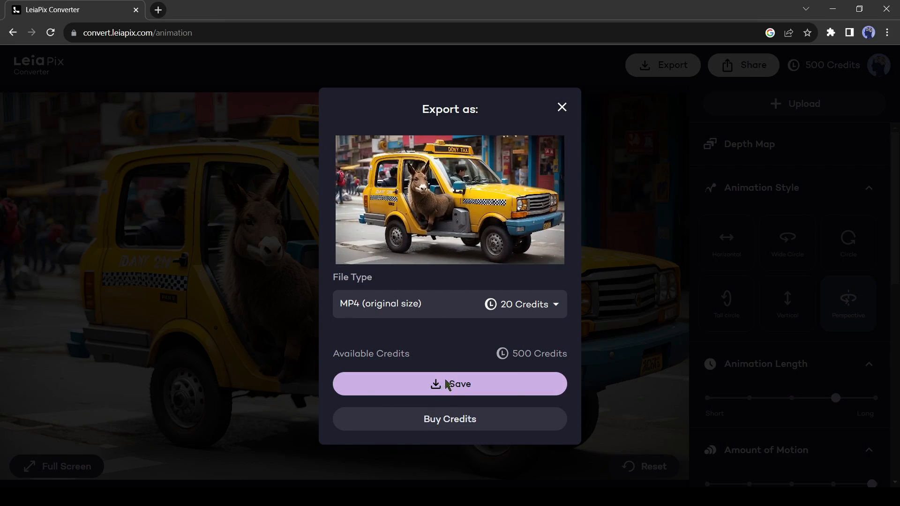
left_click(449, 384)
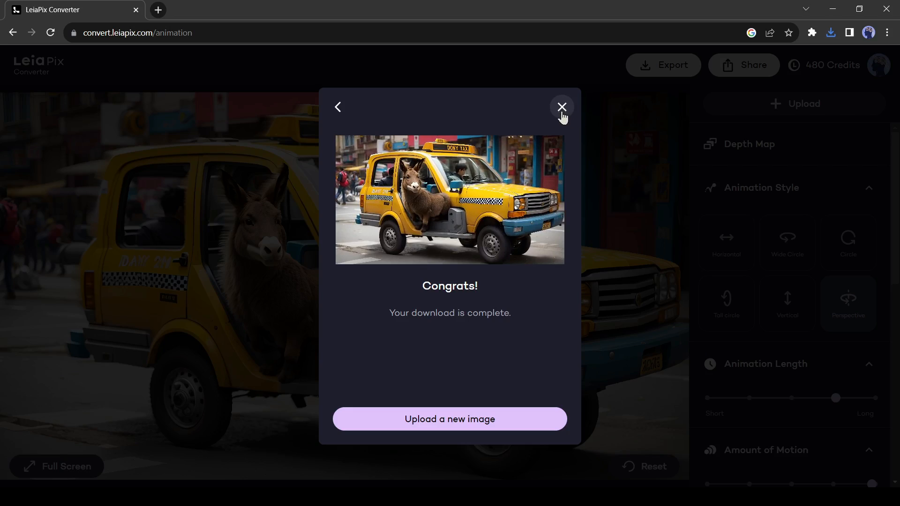
left_click(561, 107)
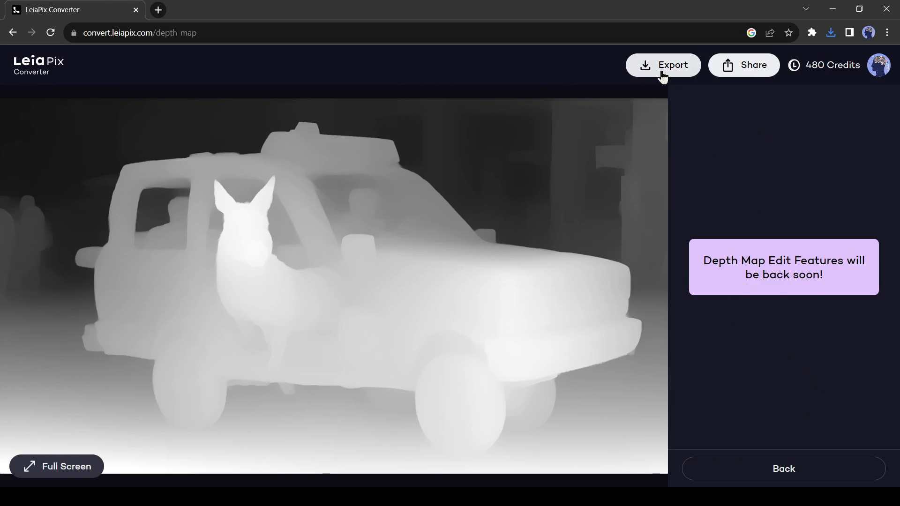
Export and save the image's depth map for free.
left_click(663, 65)
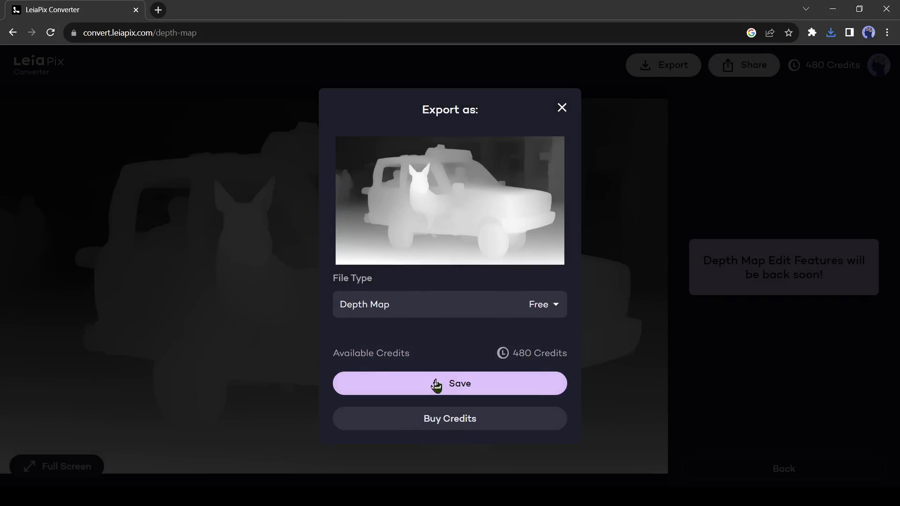
left_click(450, 383)
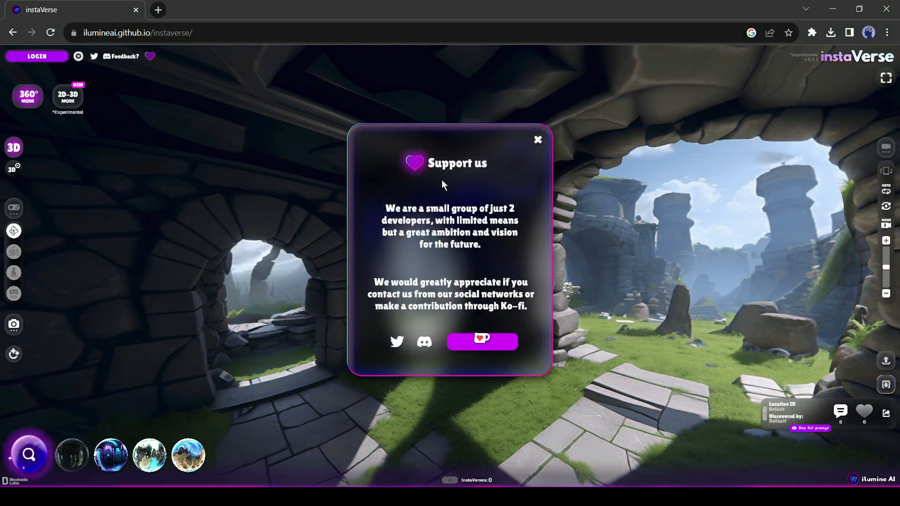
mouse_move(535, 142)
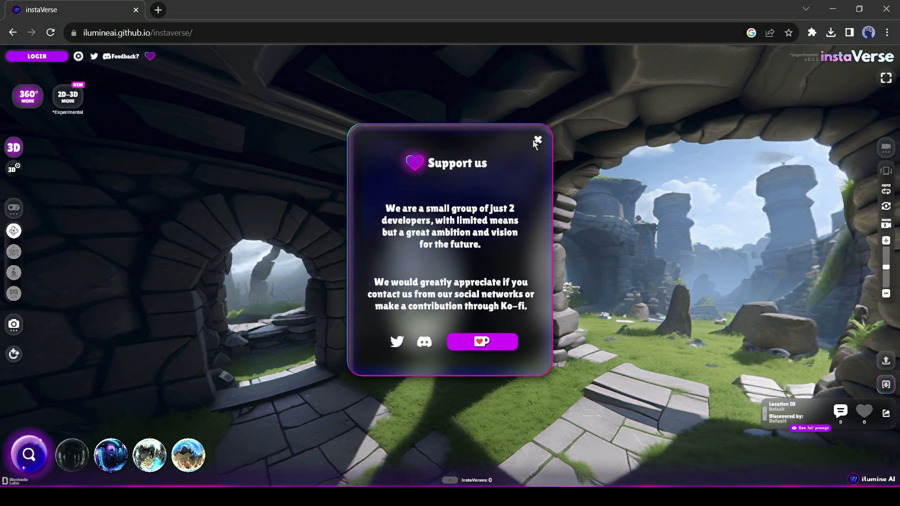
Dismiss the support popup, log in to instaVerse and switch to 2D-to-3D conversion.
left_click(537, 140)
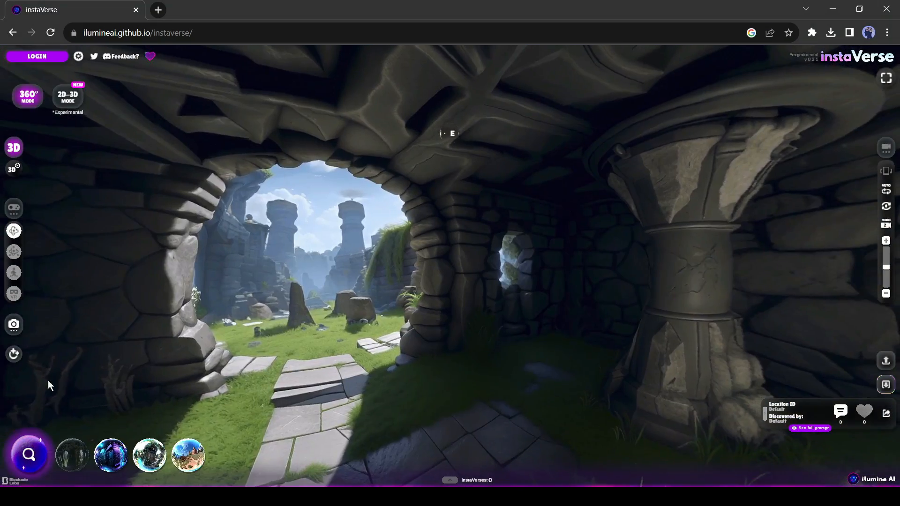
left_click(36, 56)
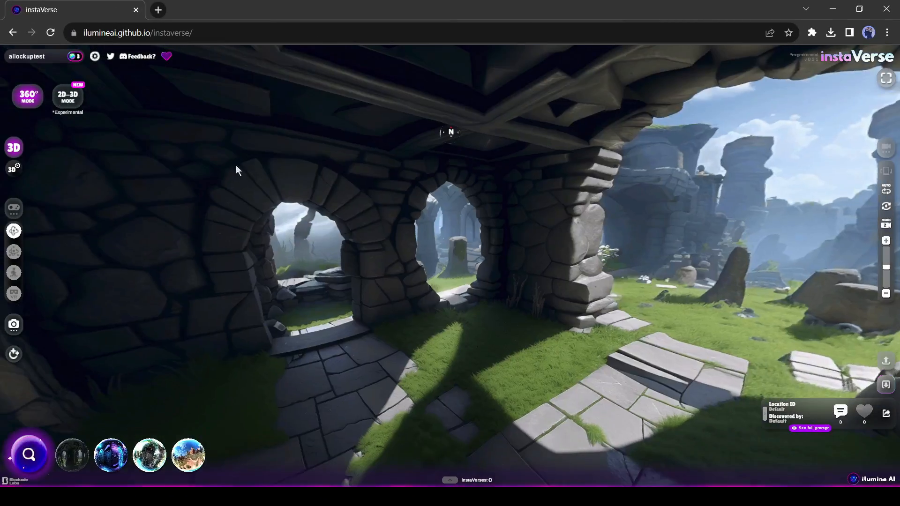
left_click(68, 95)
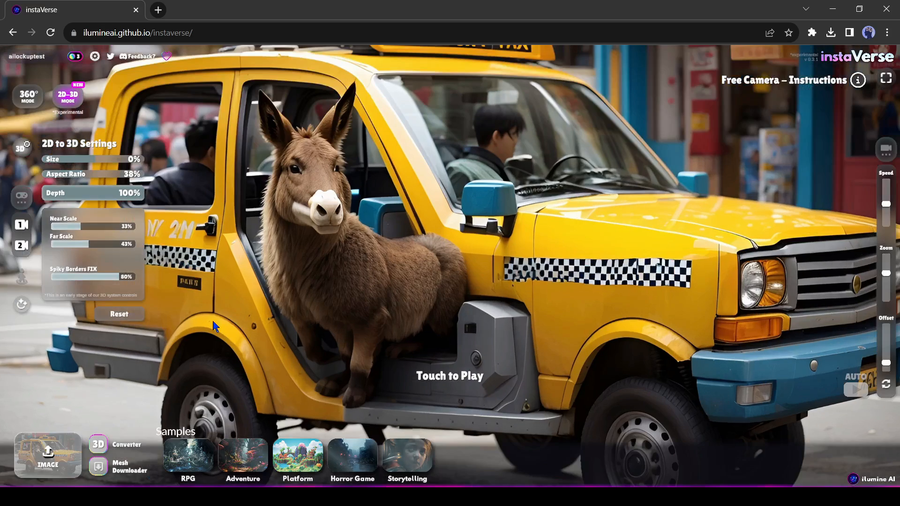
mouse_move(727, 424)
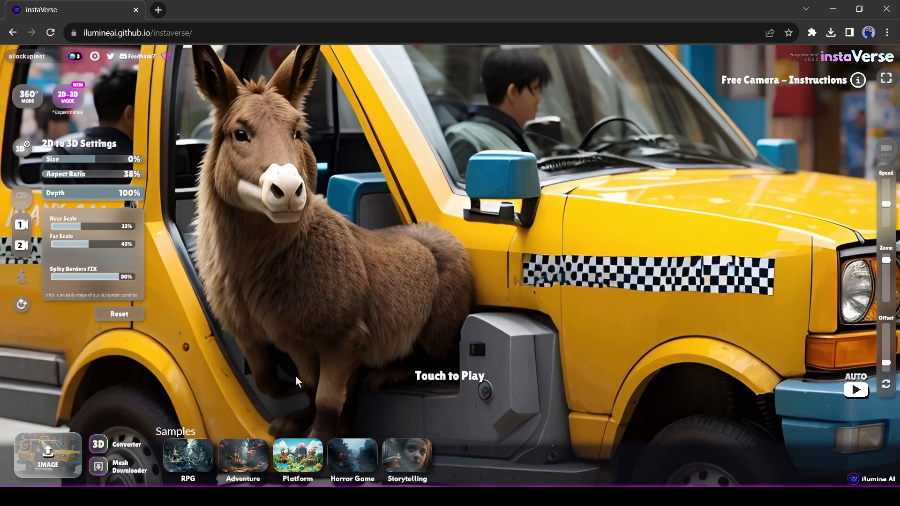
Auto-generate the donkey-in-taxi photo as a 3D scene, reduce Depth to 65% and view it full screen.
left_click(99, 448)
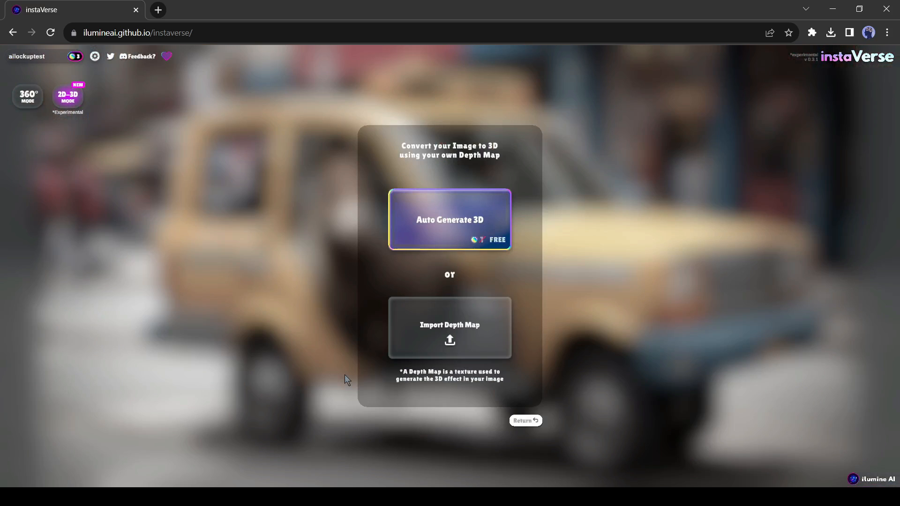
mouse_move(407, 333)
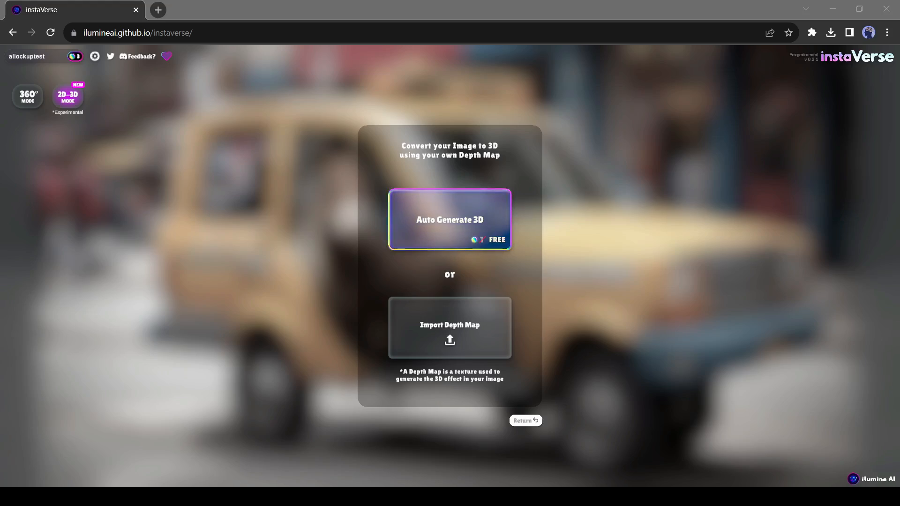
left_click(449, 219)
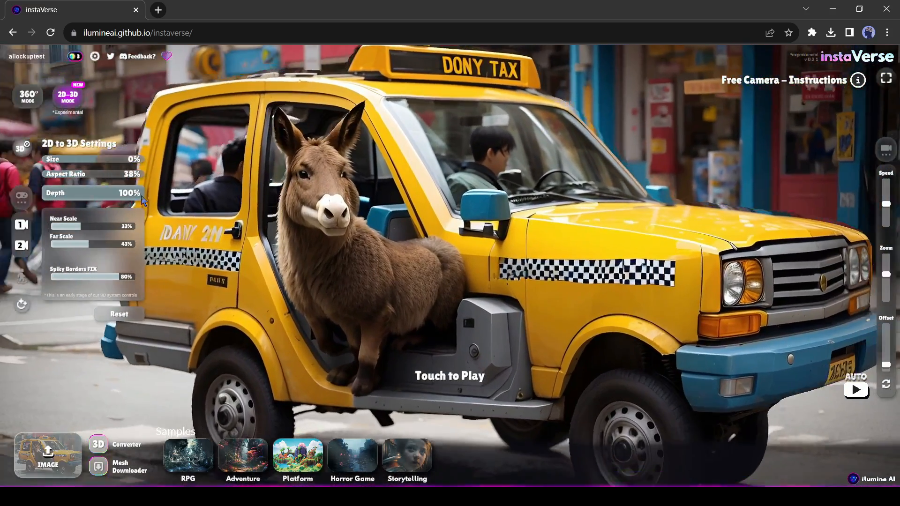
left_click_drag(138, 192, 92, 192)
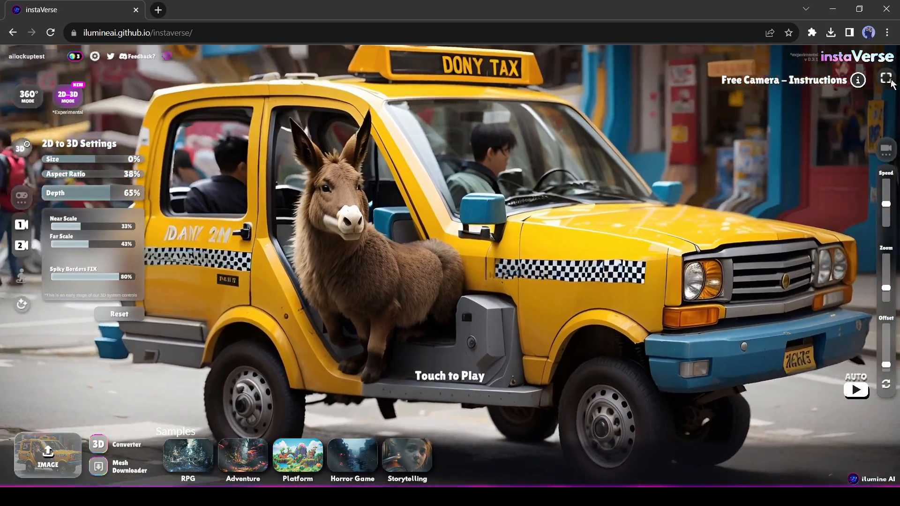
left_click(885, 80)
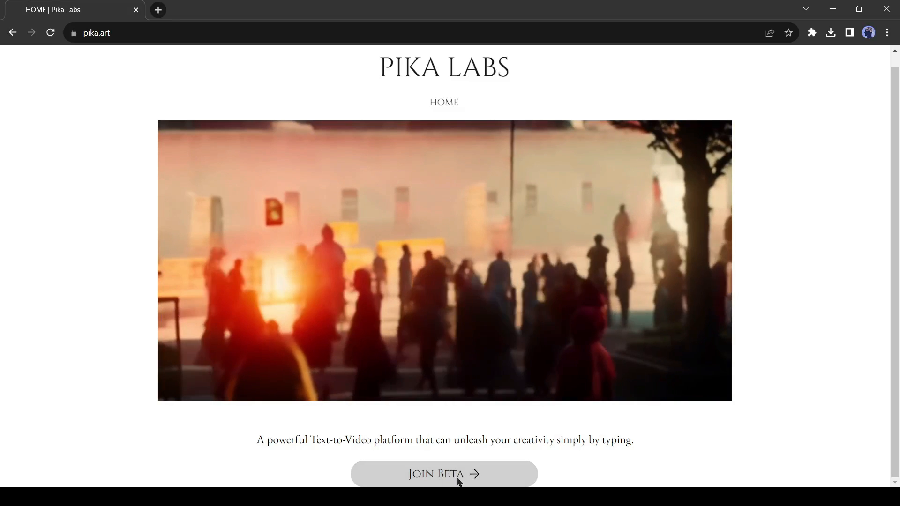
Join the Pika beta from pika.art and accept the Discord server invite.
left_click(443, 473)
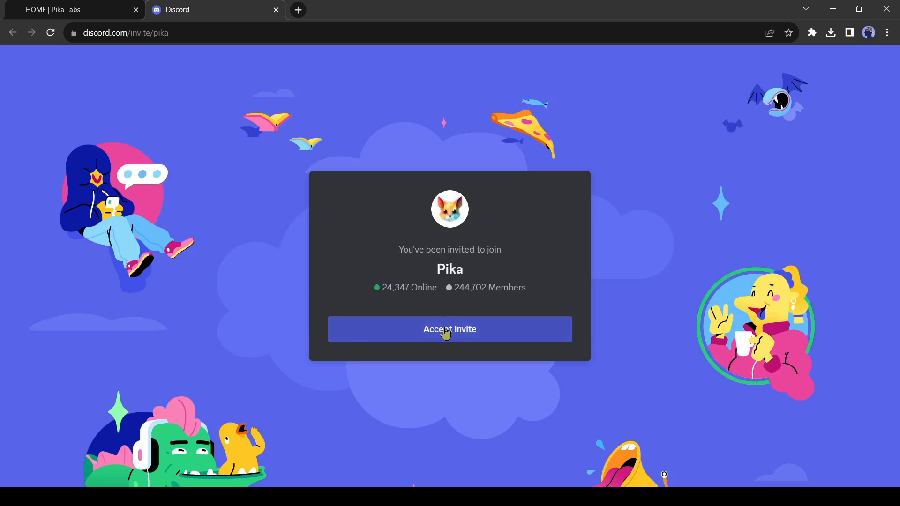
left_click(450, 329)
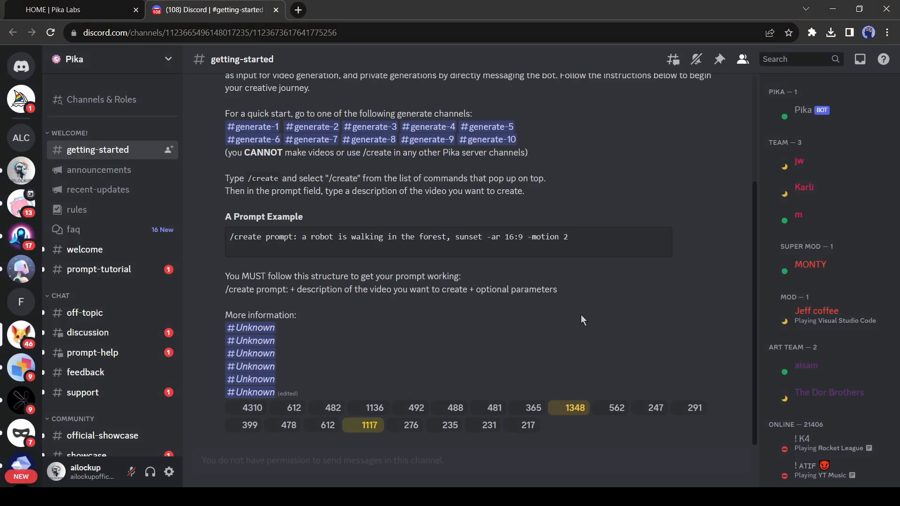
scroll("up", 3)
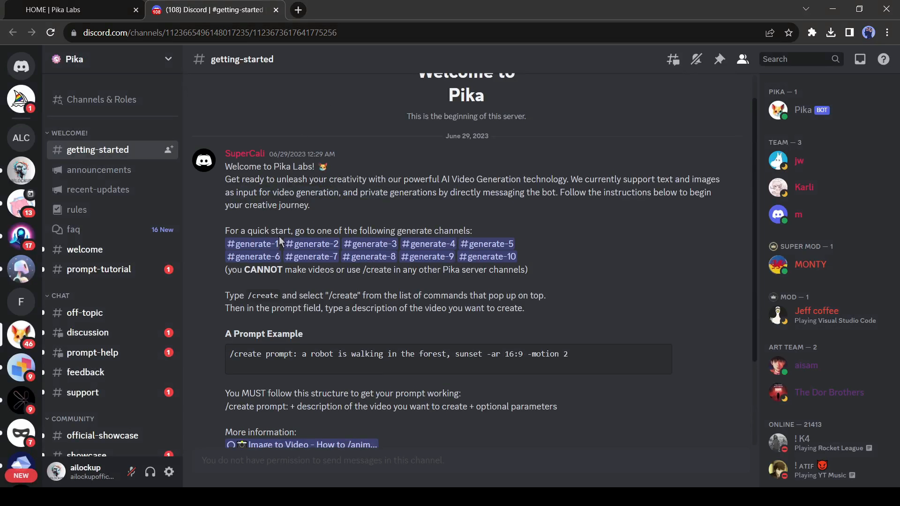
In the #generate-3 channel, choose Pika's /animate command from the slash-command list.
left_click(368, 243)
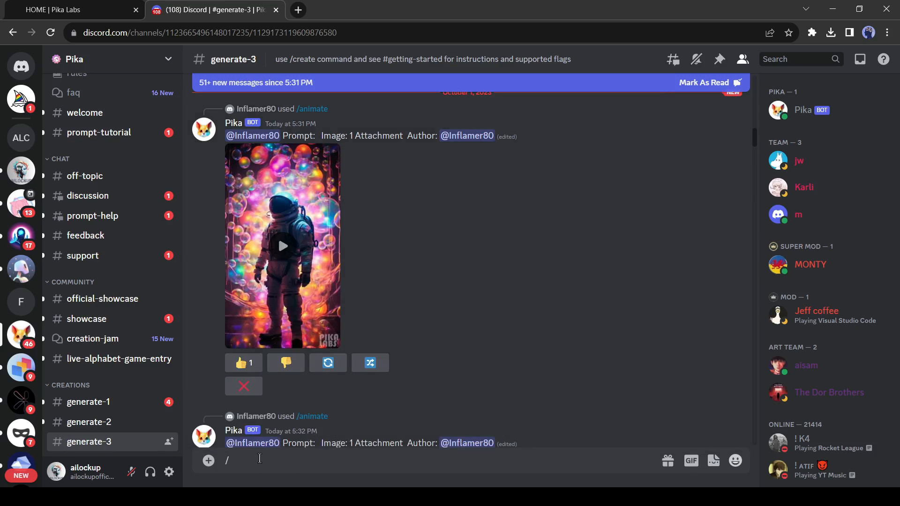
type("/")
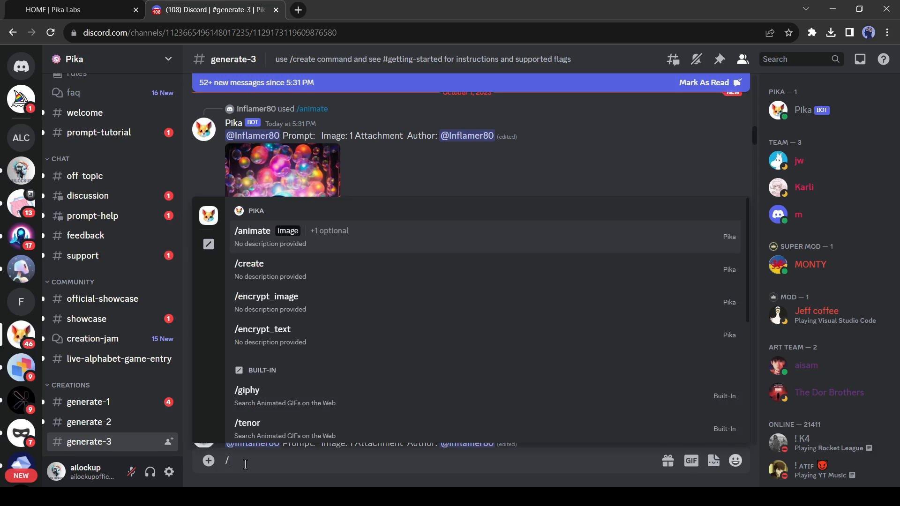
left_click(252, 230)
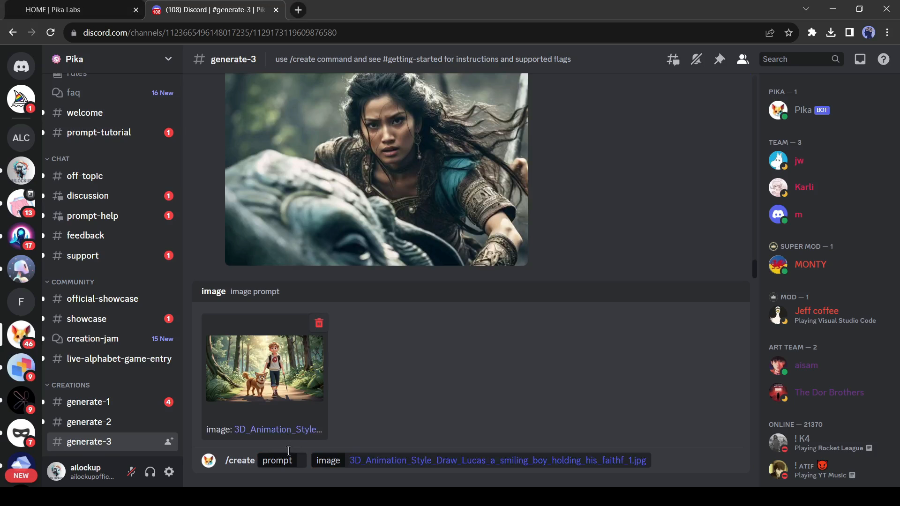
Begin writing the text prompt for the /create command with the boy-and-dog forest image.
left_click(281, 461)
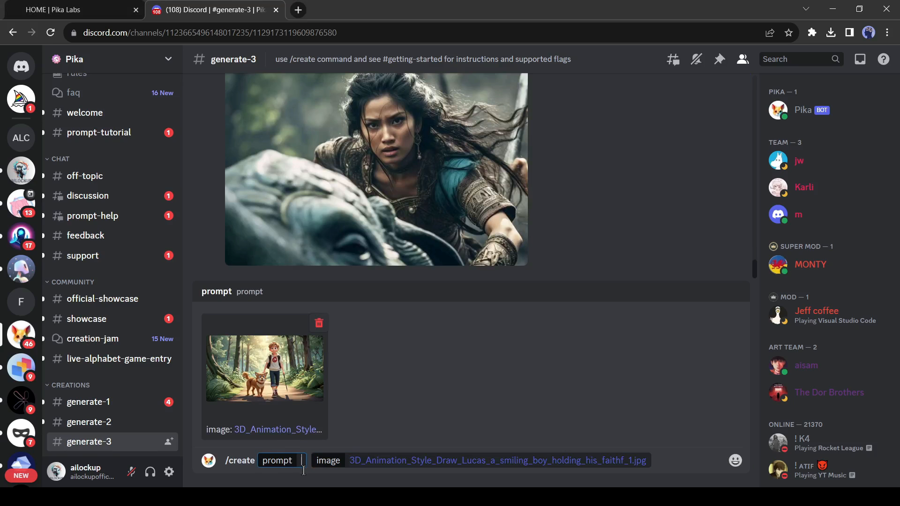
type("A")
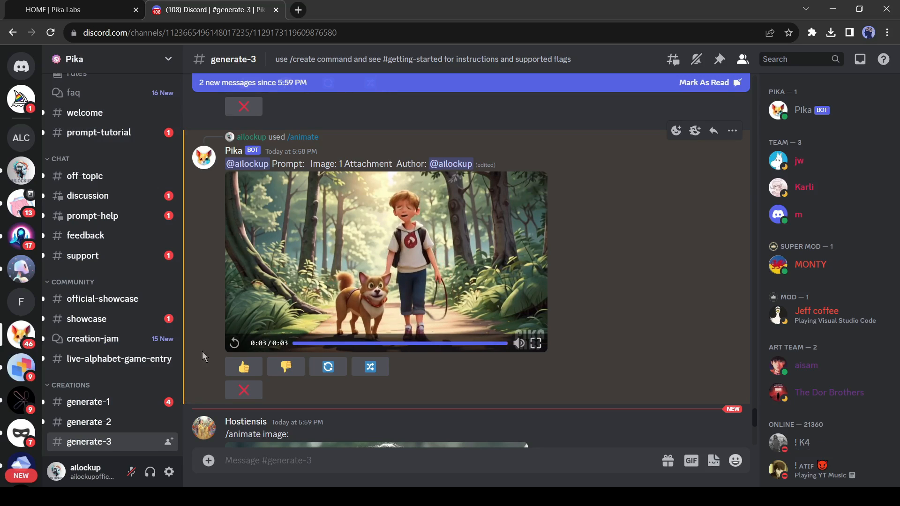
Scroll #generate-3 to the Pika bot's reply with the three-second boy-and-dog video.
scroll("down", 3)
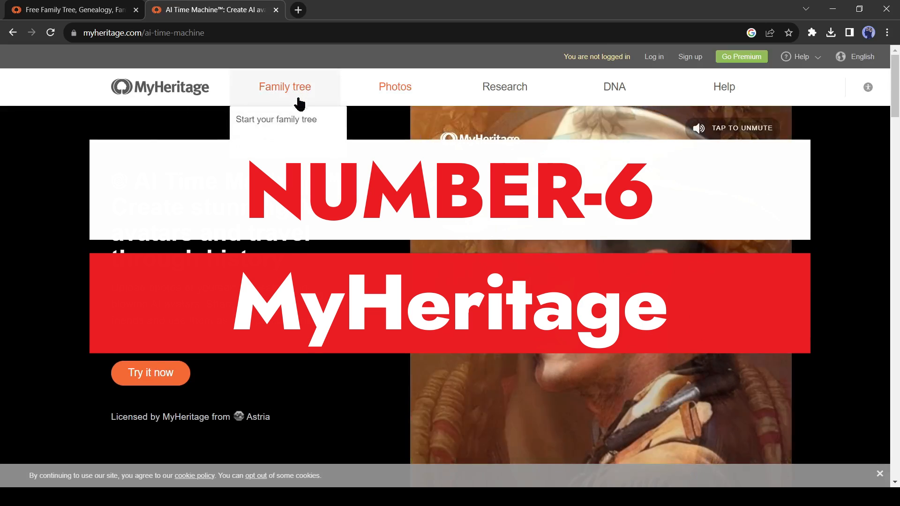
mouse_move(395, 86)
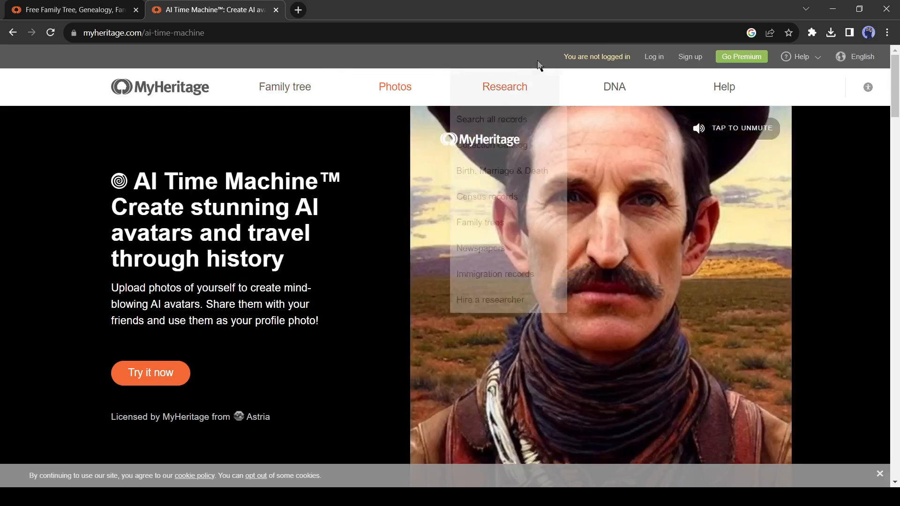
mouse_move(613, 87)
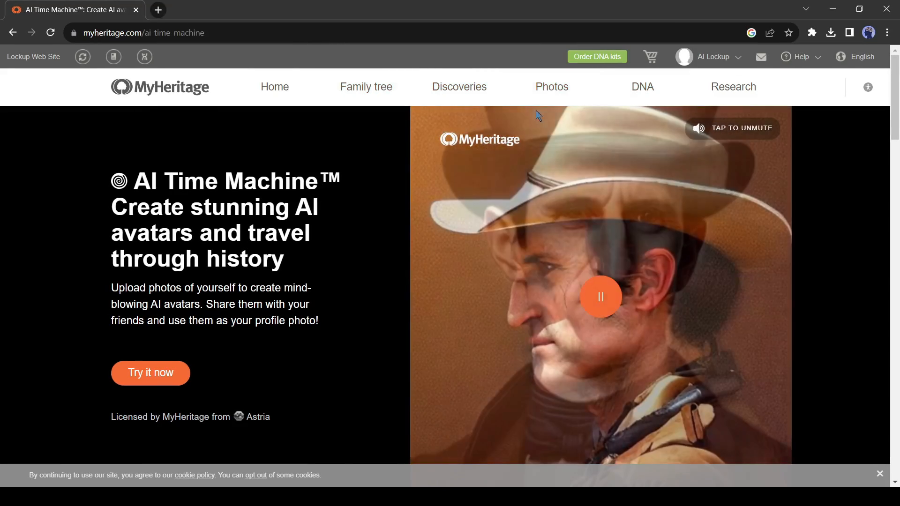
Log in to a MyHeritage account from the AI Time Machine page.
left_click(551, 87)
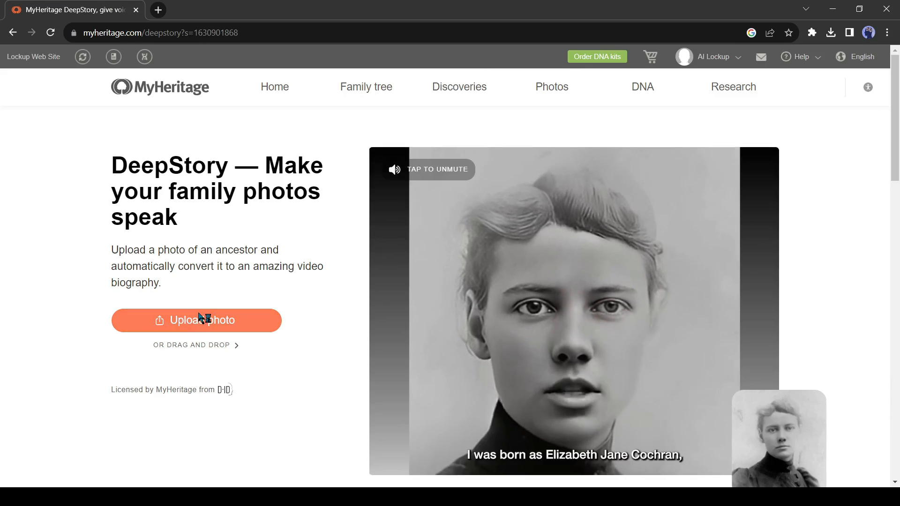
Upload the cartoon girl photo and script a chapter asking viewers to thumbs-up and share.
left_click(196, 320)
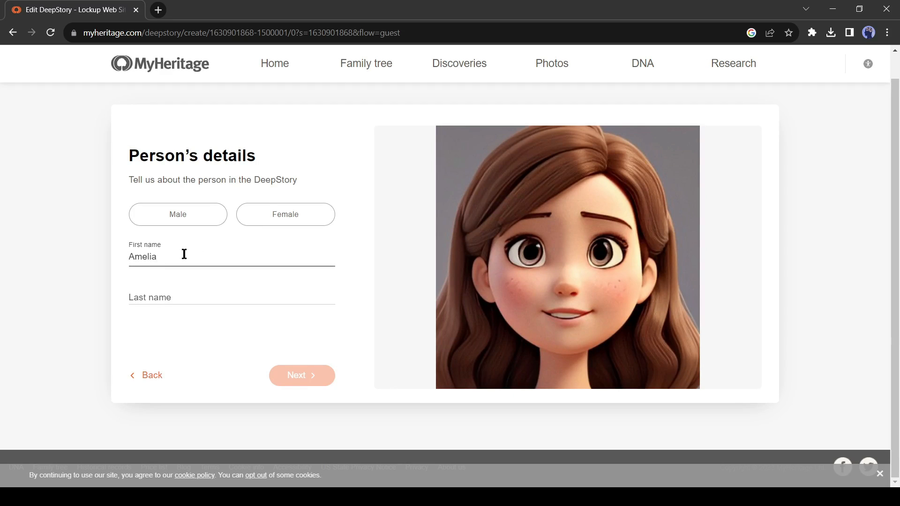
left_click(301, 375)
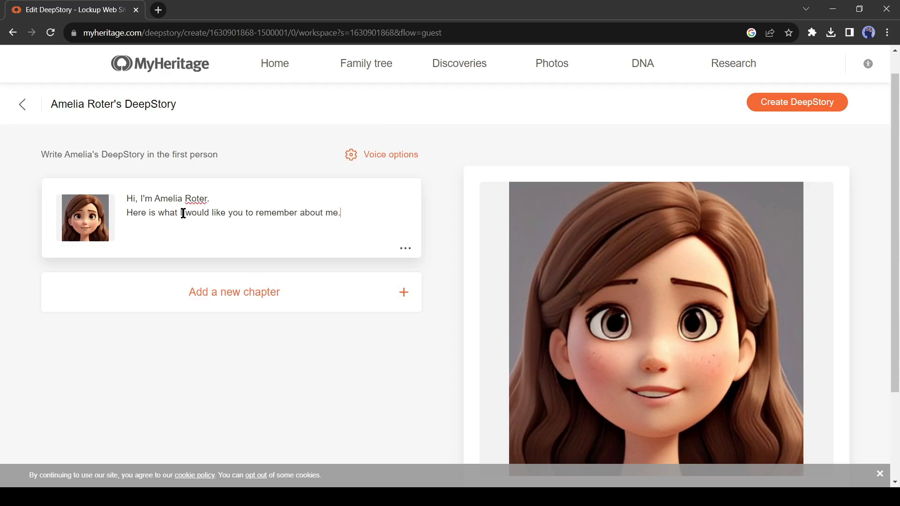
type("If you are")
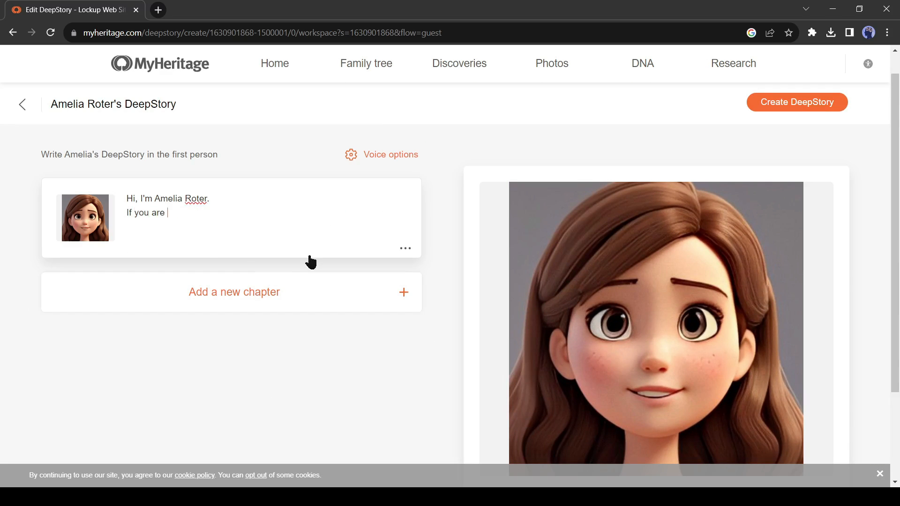
type("enjoying the video, Give a big thumbs up and share with your friends. Don't forget to subscribe the channel....")
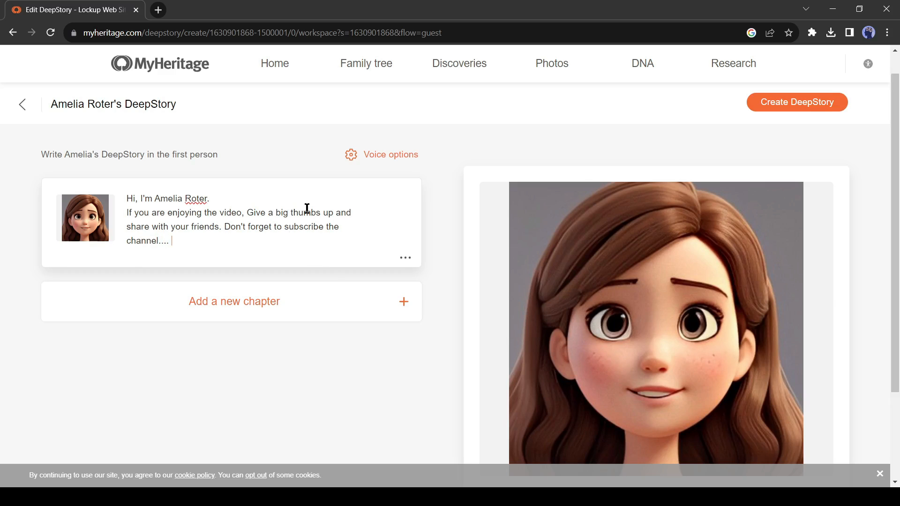
Dismiss the extra chapter topics and create the Amelia Roter DeepStory.
left_click(233, 301)
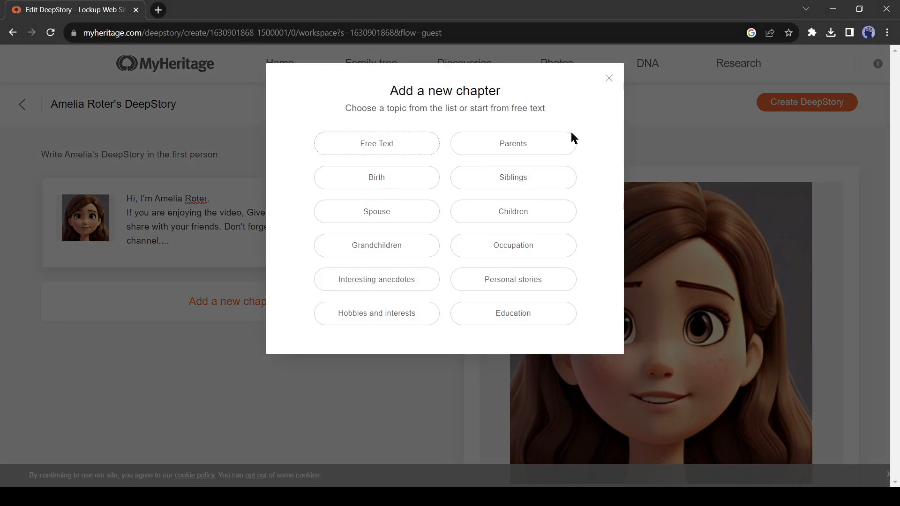
left_click(608, 77)
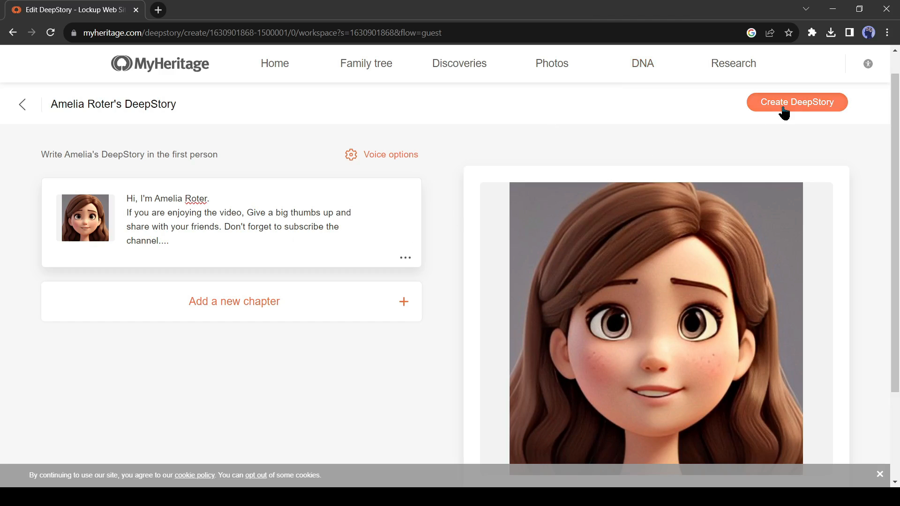
left_click(796, 102)
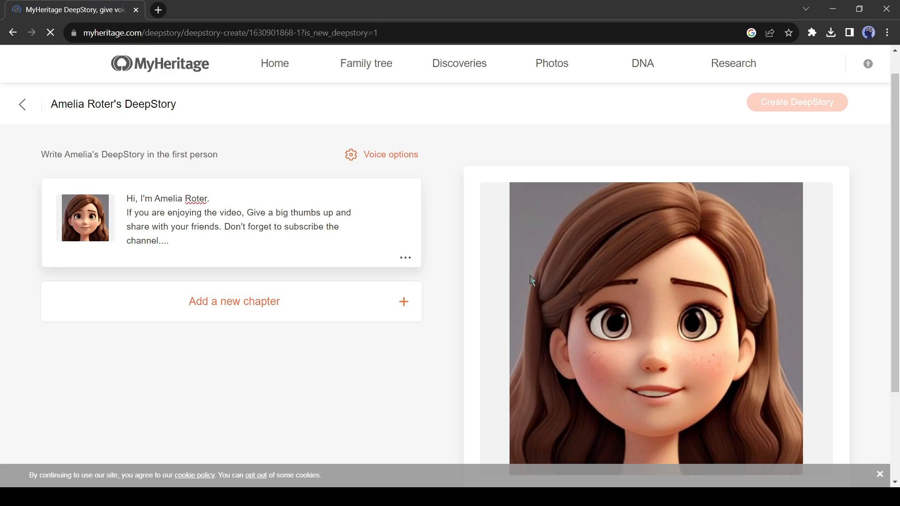
Play Amelia's finished ten-second talking-photo DeepStory video.
left_click(796, 102)
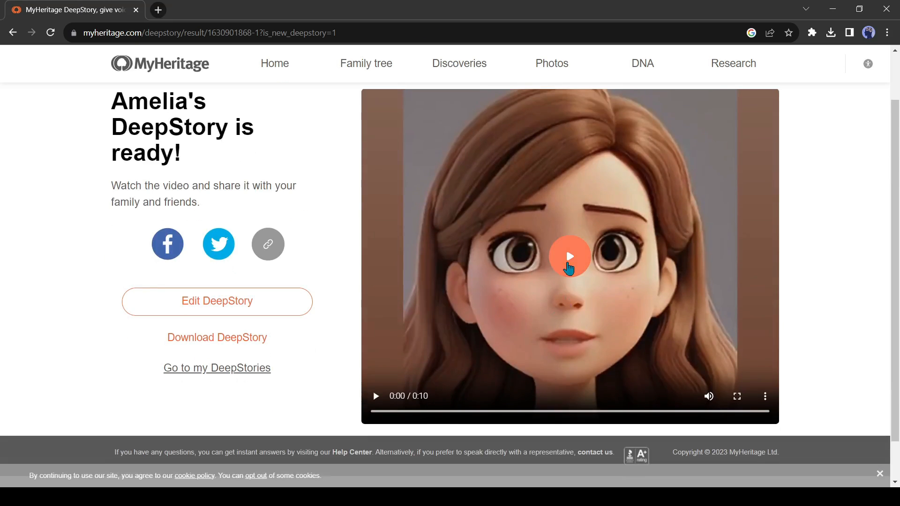
left_click(569, 256)
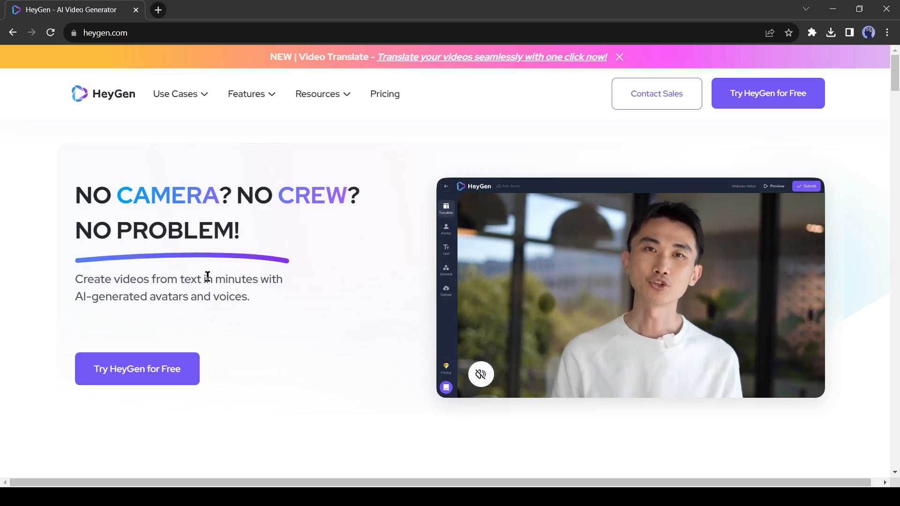
mouse_move(308, 171)
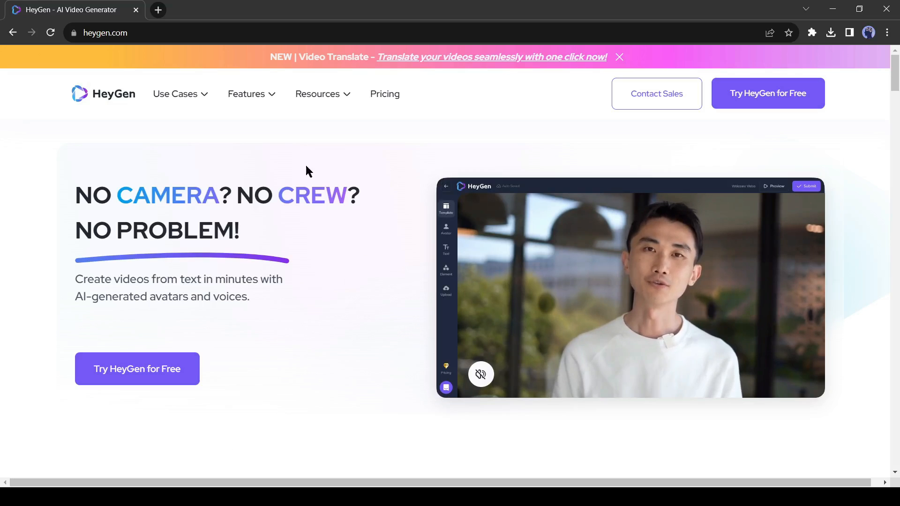
mouse_move(478, 122)
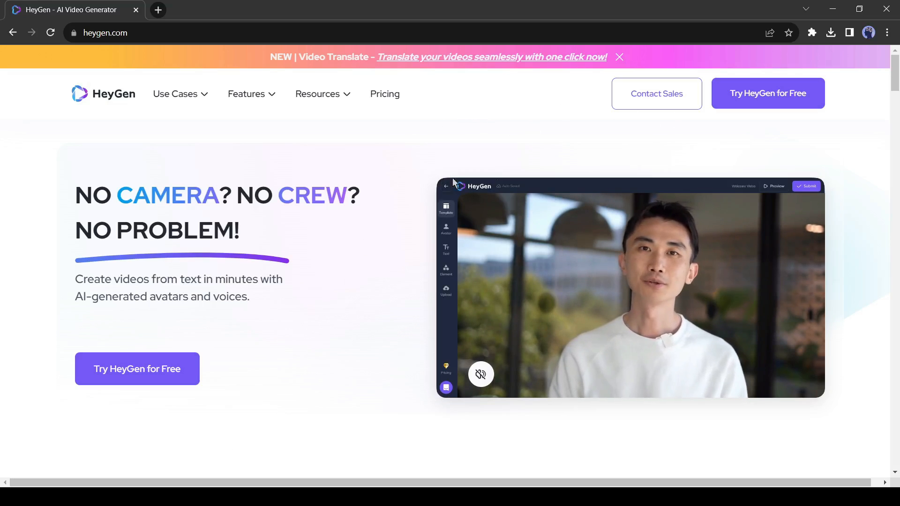
Start HeyGen for free, submit the onboarding survey and go to the Avatar library.
left_click(767, 92)
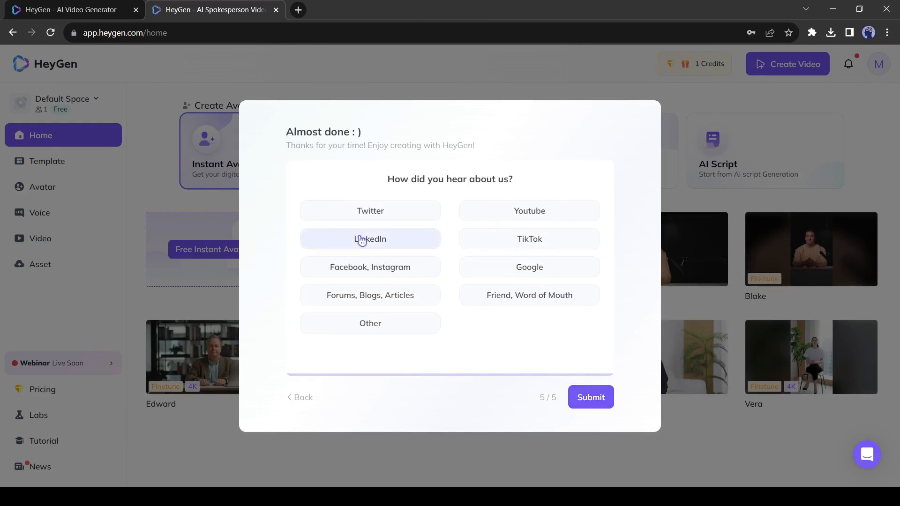
left_click(590, 397)
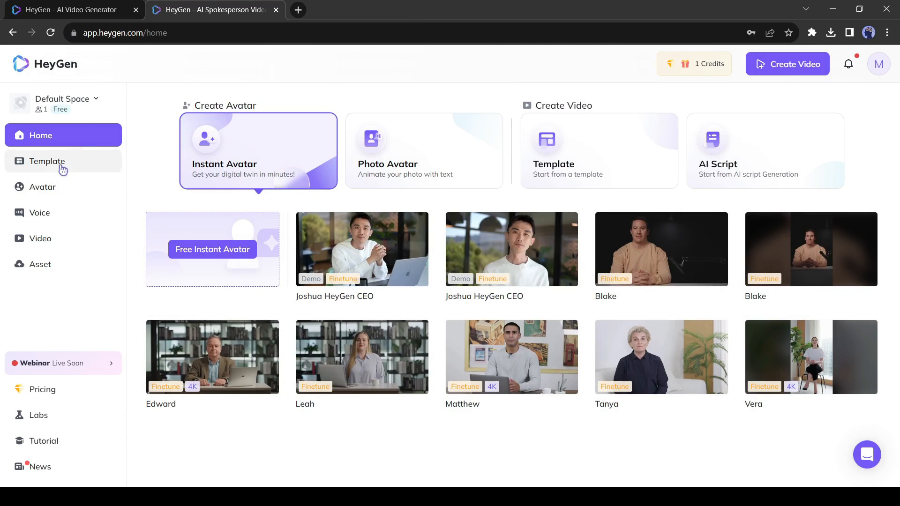
left_click(43, 187)
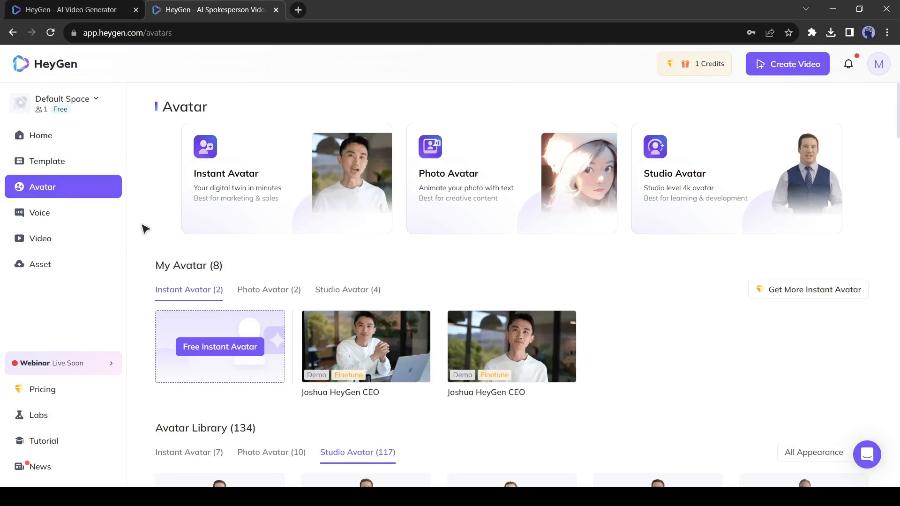
mouse_move(136, 322)
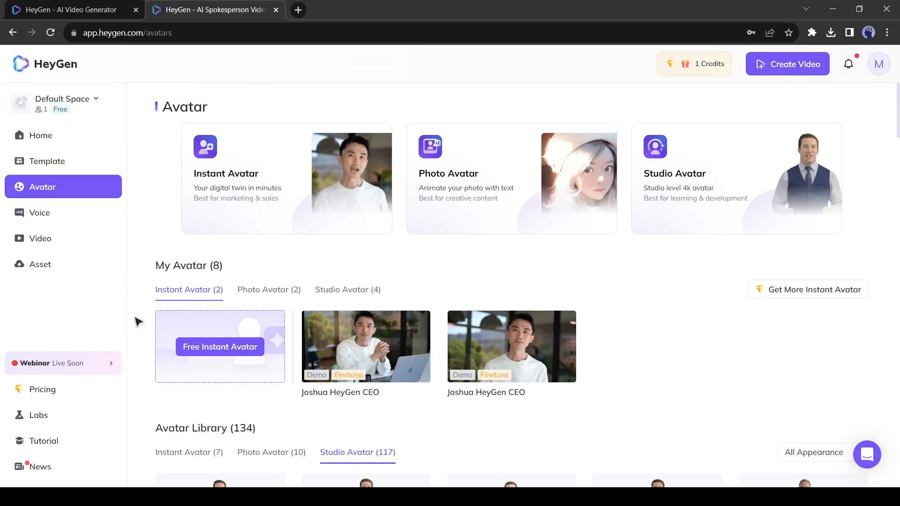
Under Photo Avatar, view the uploaded cartoon girl TalkingPhoto avatar's preview.
scroll("down", 3)
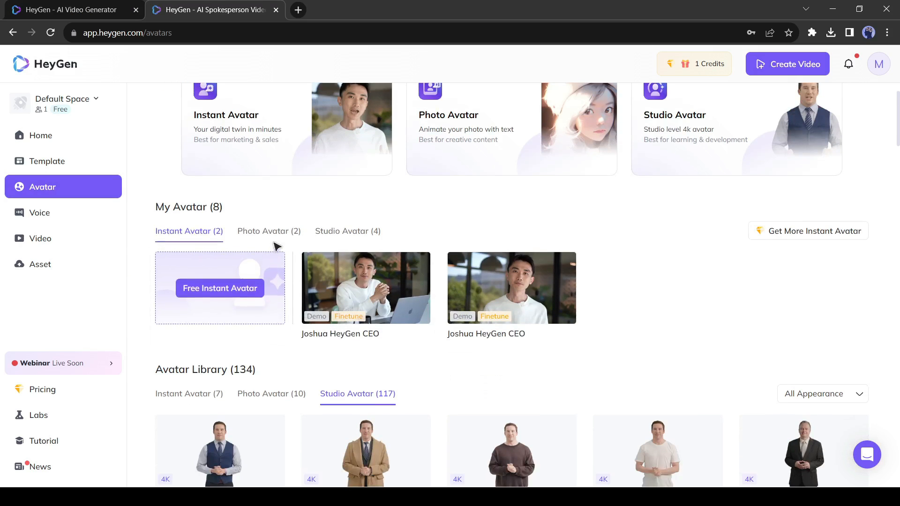
left_click(268, 231)
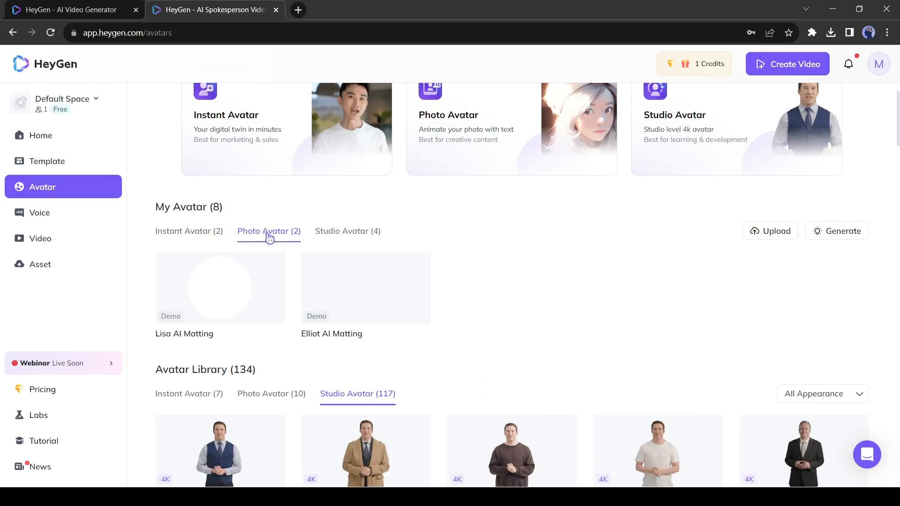
mouse_move(366, 287)
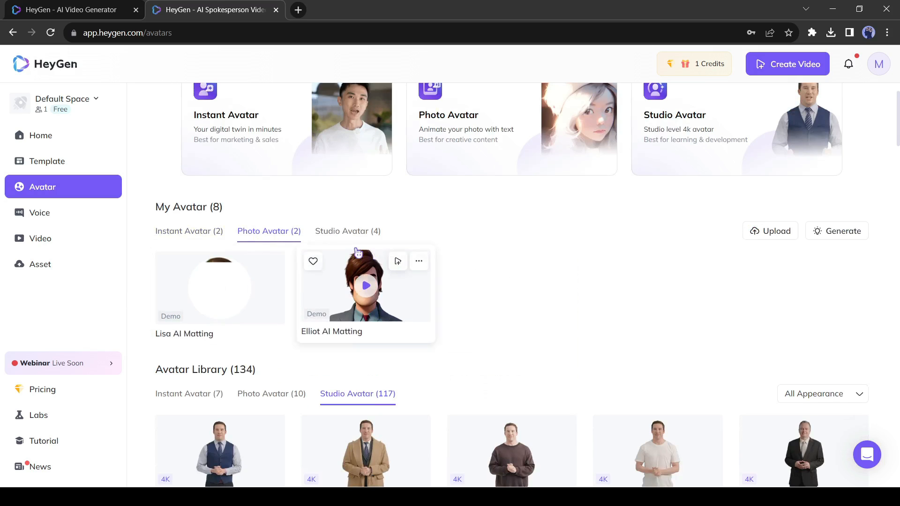
left_click(188, 231)
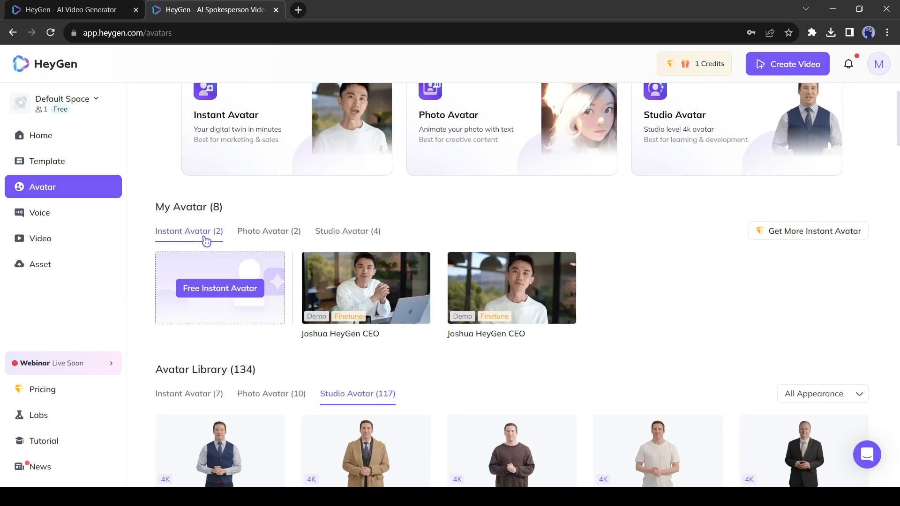
mouse_move(268, 245)
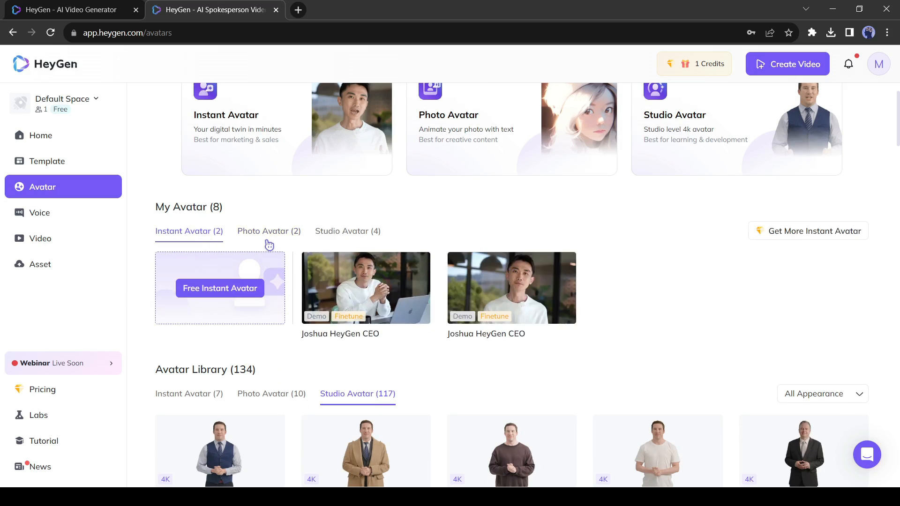
left_click(268, 231)
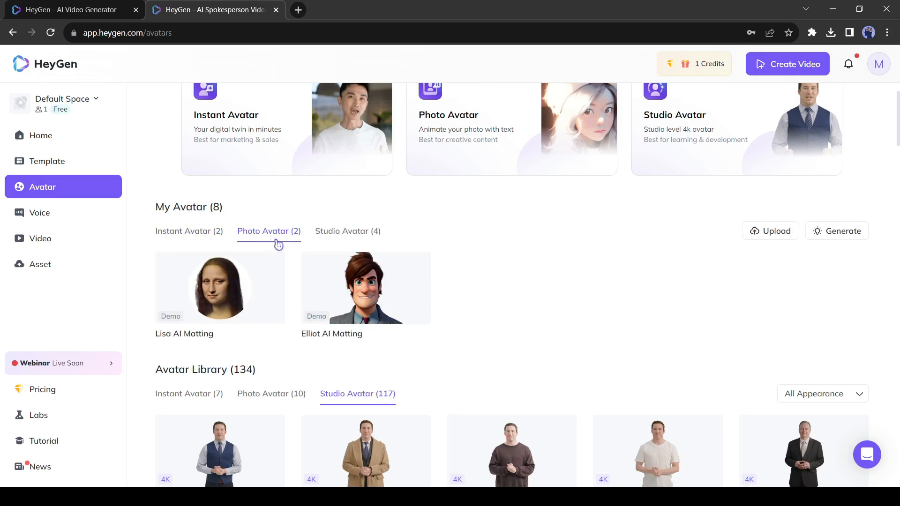
mouse_move(772, 237)
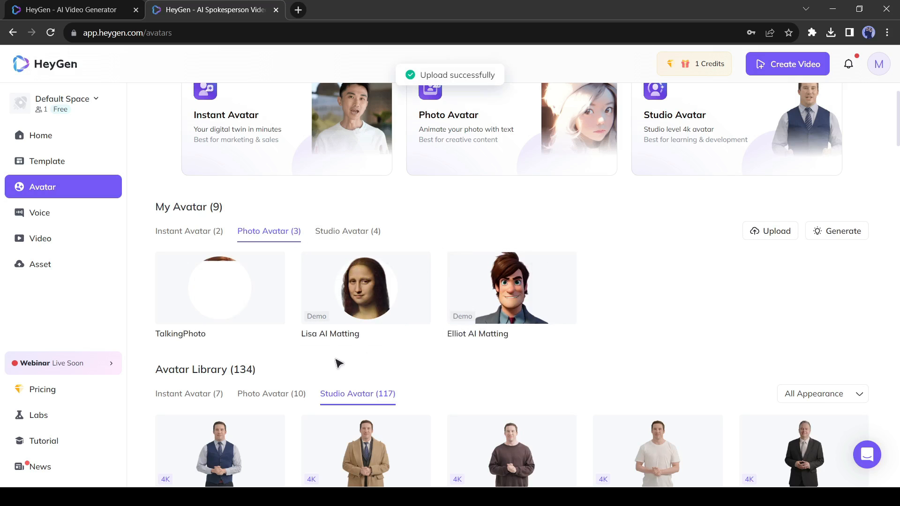
left_click(220, 288)
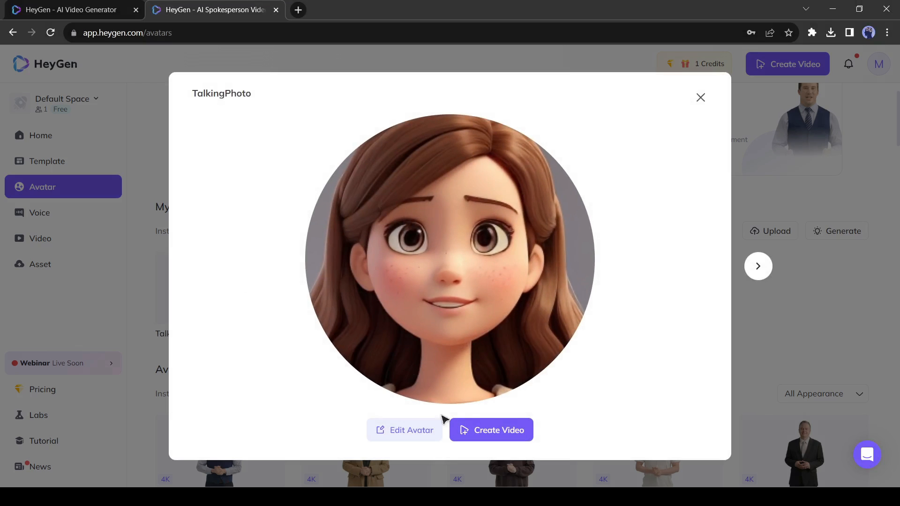
Create a TalkingPhoto video with the line 'Please Like the video' in the Sara - Cheerful voice and submit it.
left_click(700, 97)
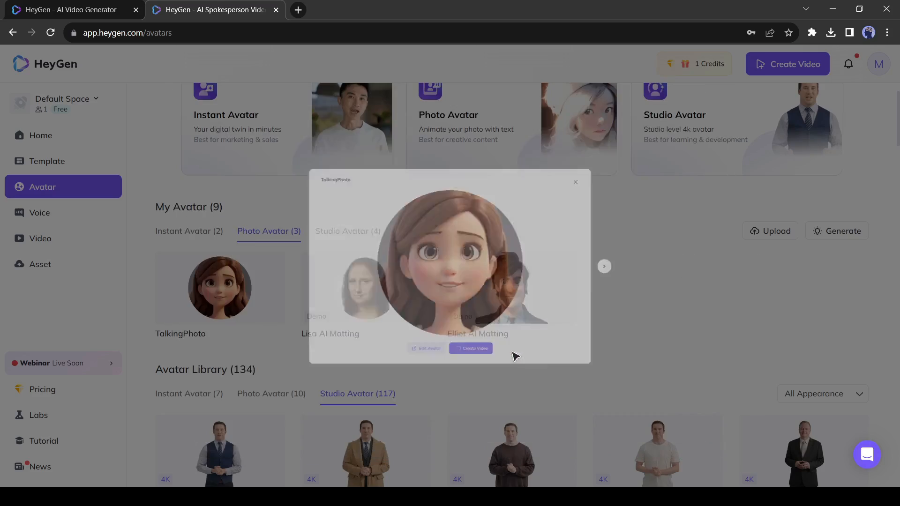
left_click(470, 348)
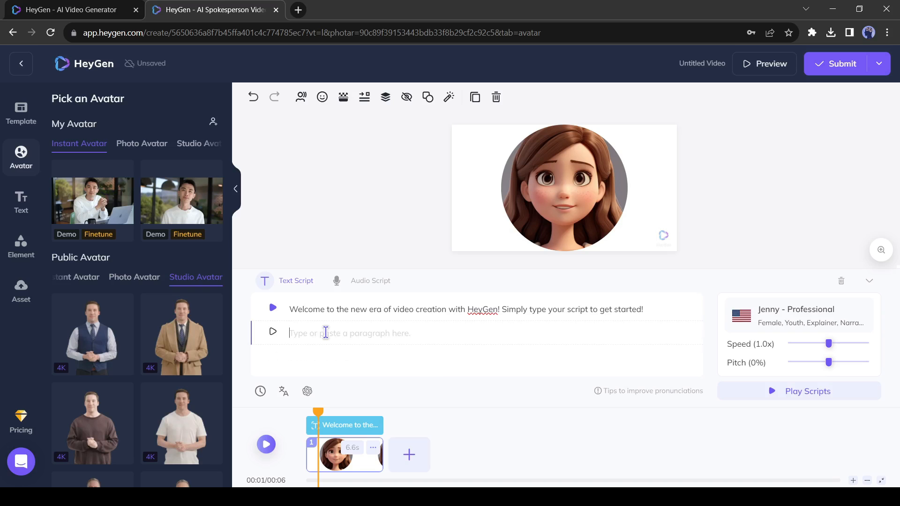
left_click(797, 316)
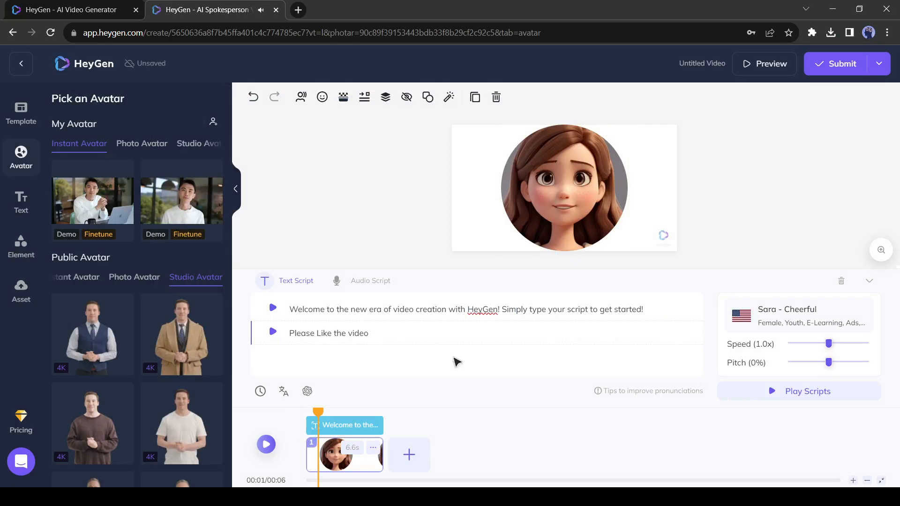
left_click(840, 64)
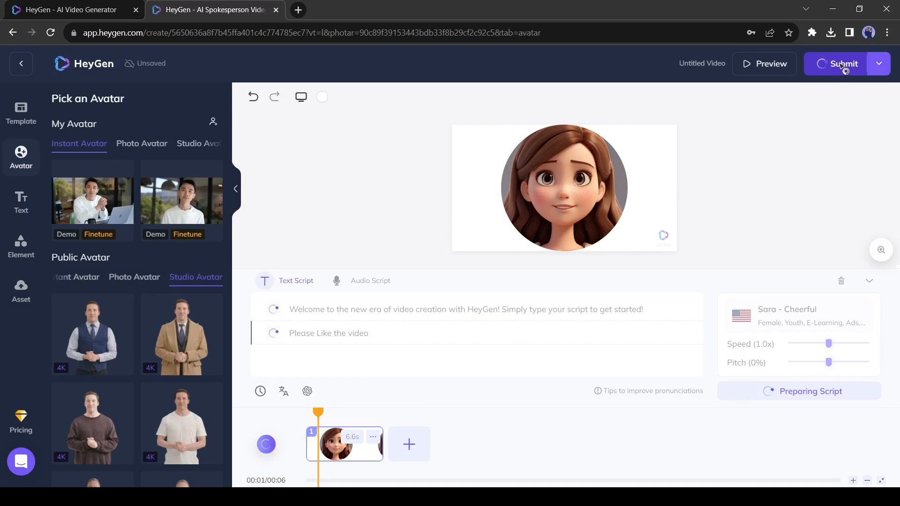
left_click(843, 64)
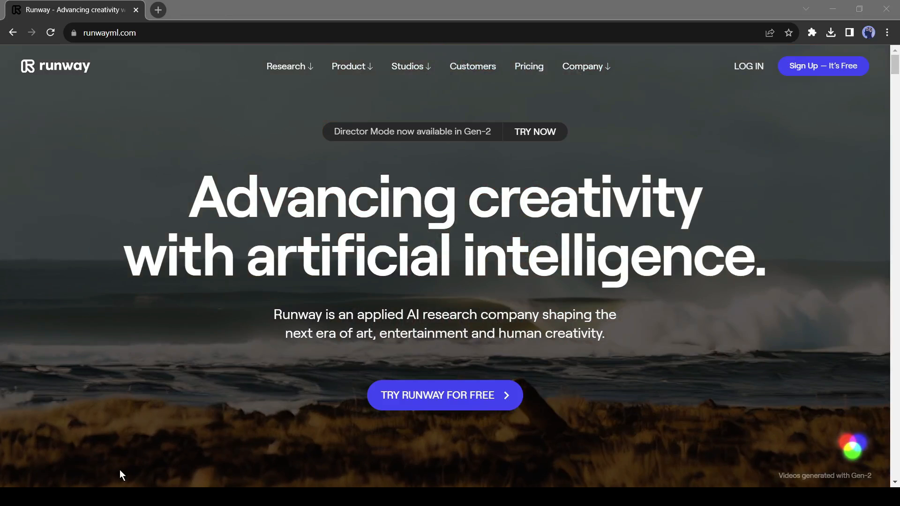
mouse_move(427, 407)
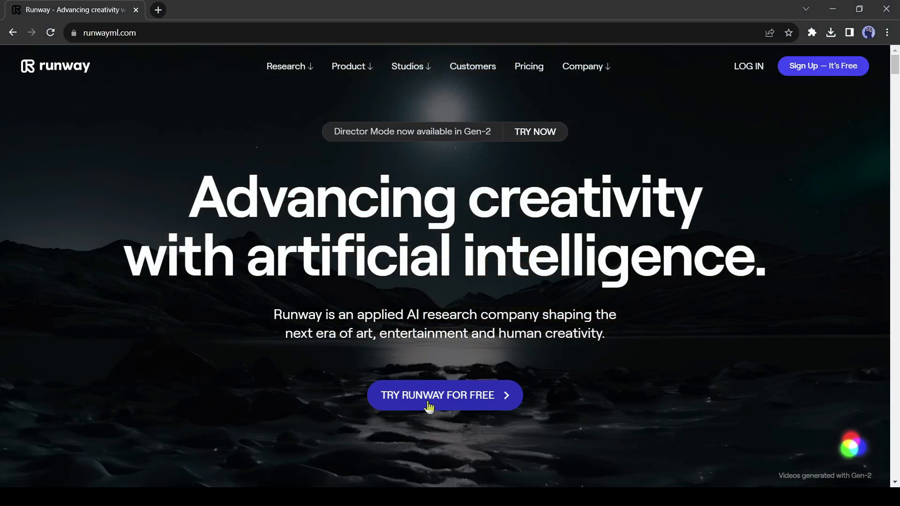
Enter the Runway app and start a Gen-2 video from the boy-and-dog image.
left_click(444, 395)
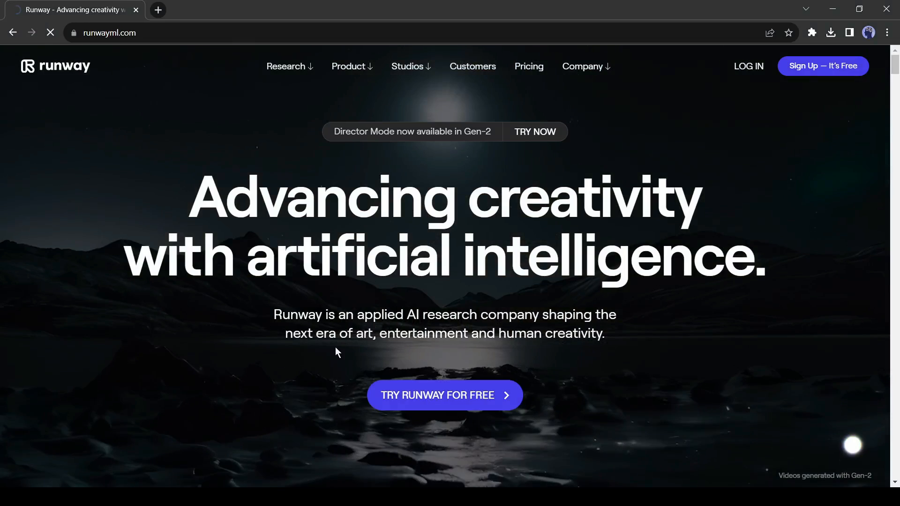
left_click(444, 395)
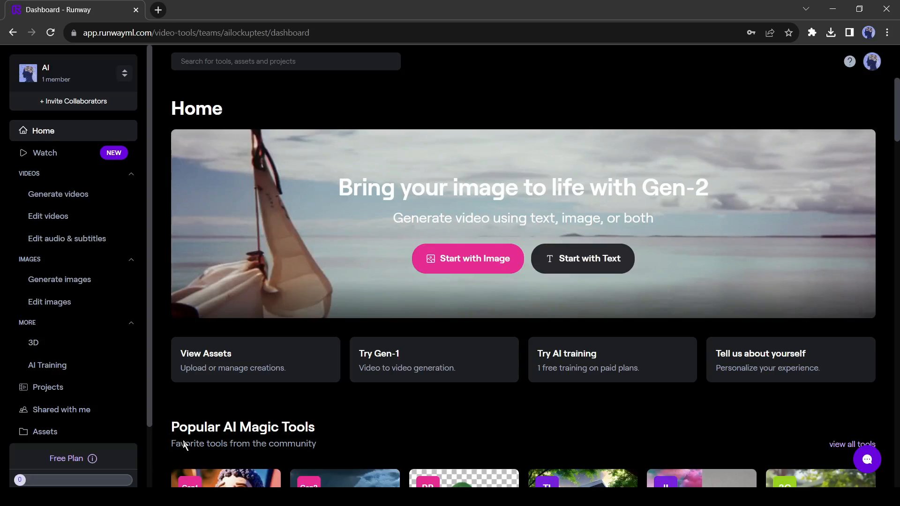
left_click(467, 258)
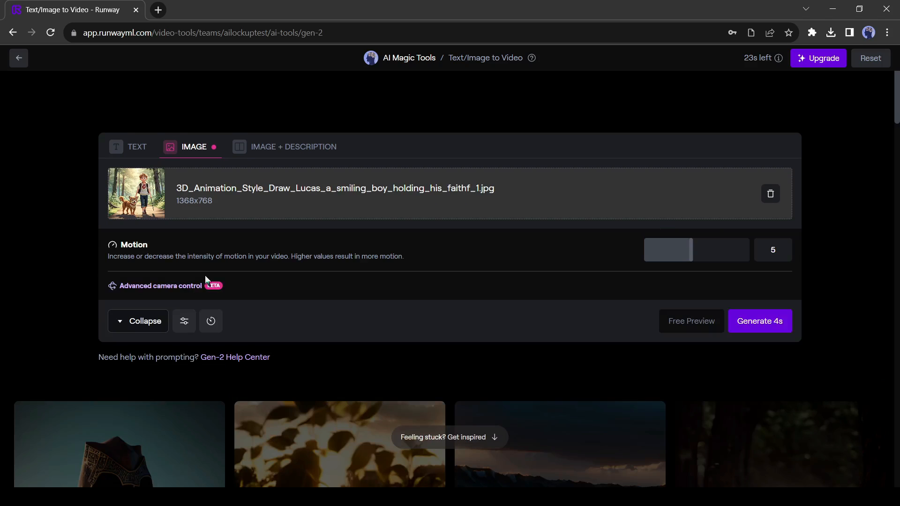
Raise Gen-2 motion to 8 and generate the 4-second boy-and-dog clip.
left_click_drag(668, 250, 722, 250)
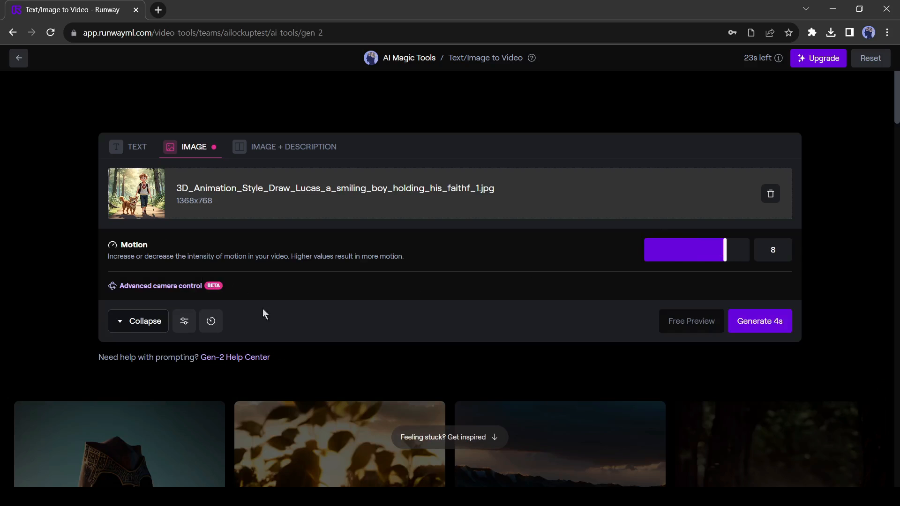
left_click(759, 320)
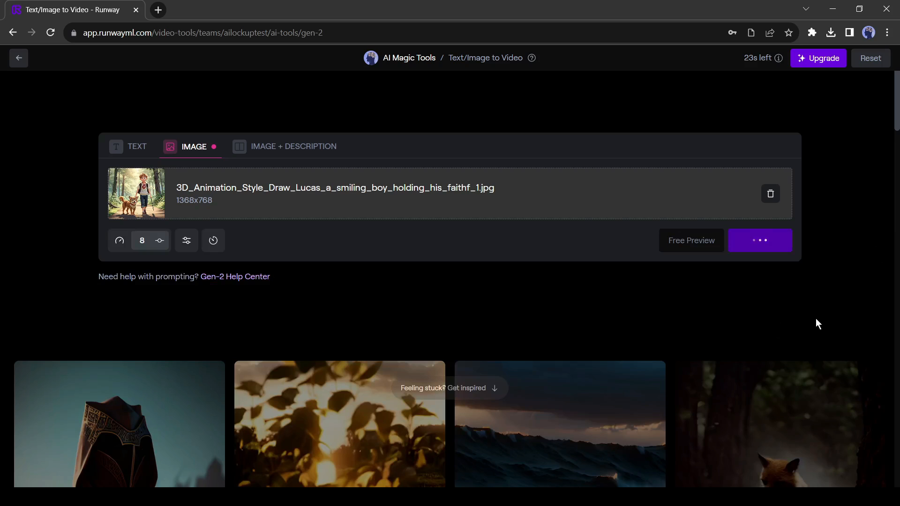
left_click(759, 240)
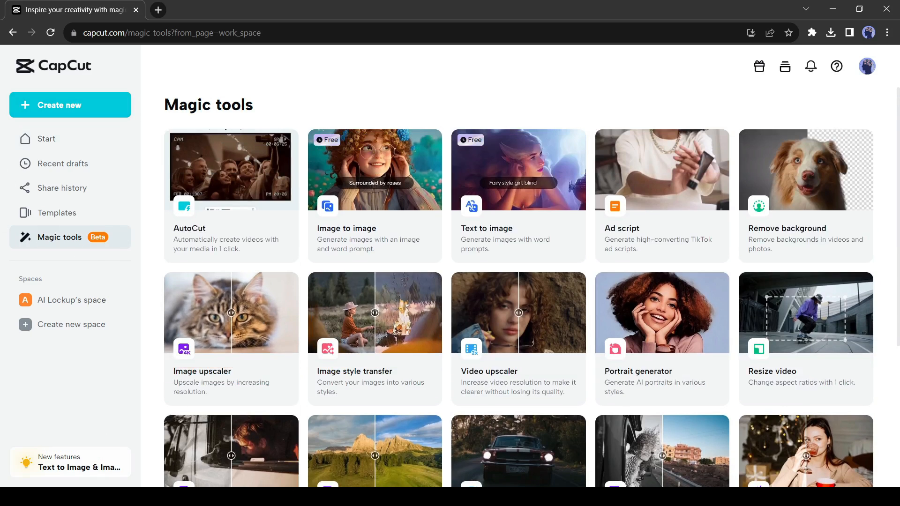
mouse_move(467, 324)
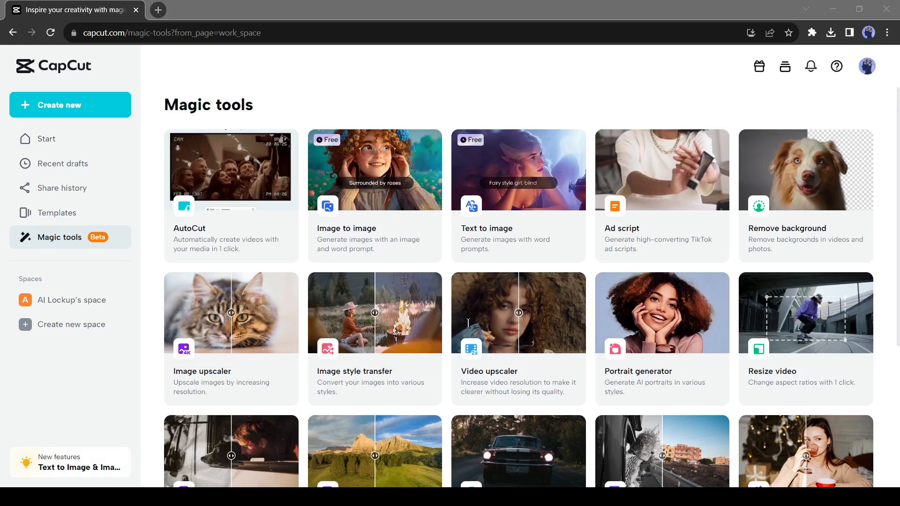
mouse_move(202, 451)
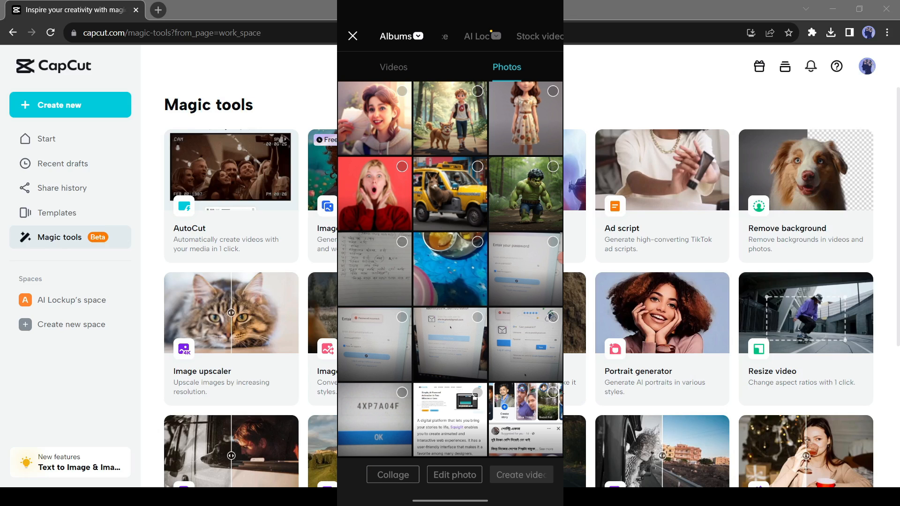
Add the boy-and-dog photo to a new CapCut project and browse Motion photo effects.
left_click(450, 118)
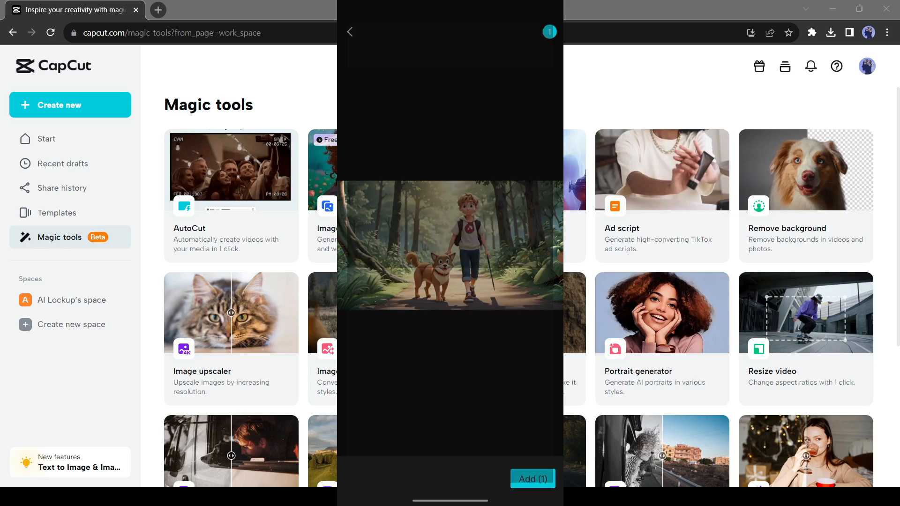
left_click(531, 477)
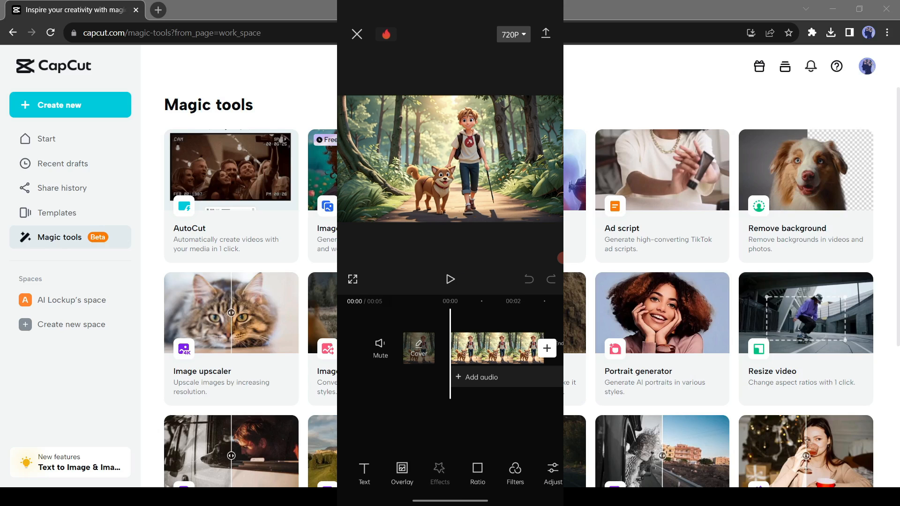
left_click(439, 473)
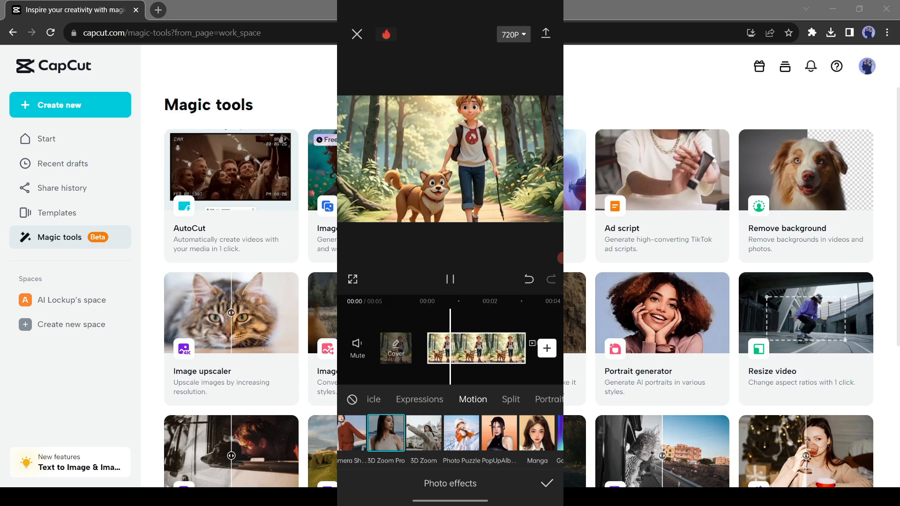
Apply the 3D Zoom Pro effect to the photo and head to cutout.pro.
left_click(545, 34)
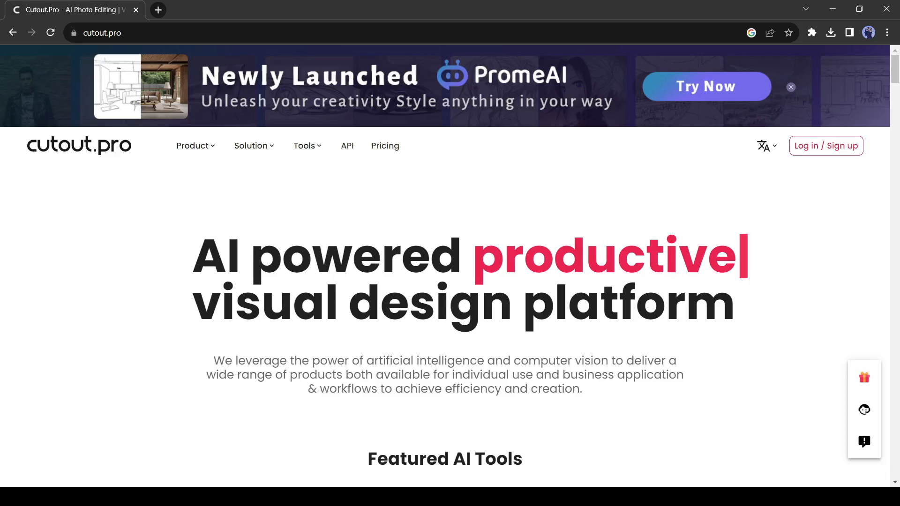
Sign in to Cutout.pro and upload the floral-dress girl portrait to Photo Animer.
left_click(825, 146)
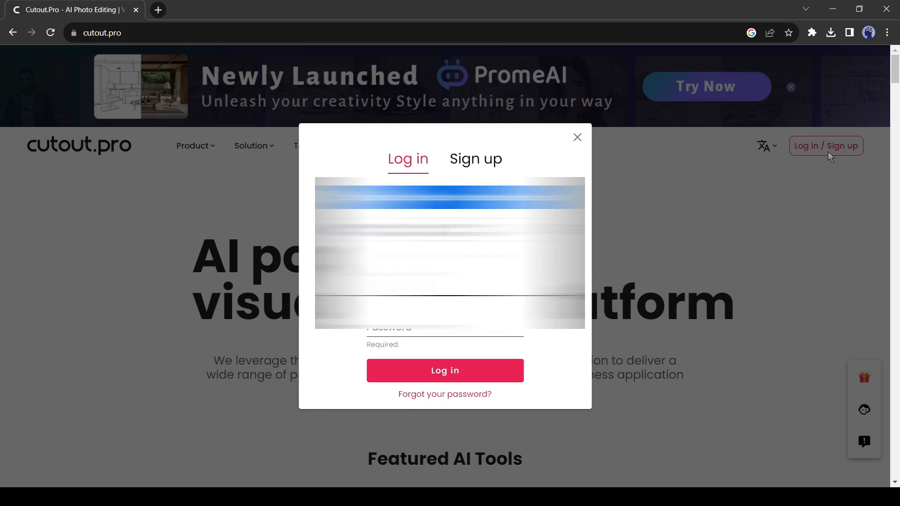
left_click(577, 138)
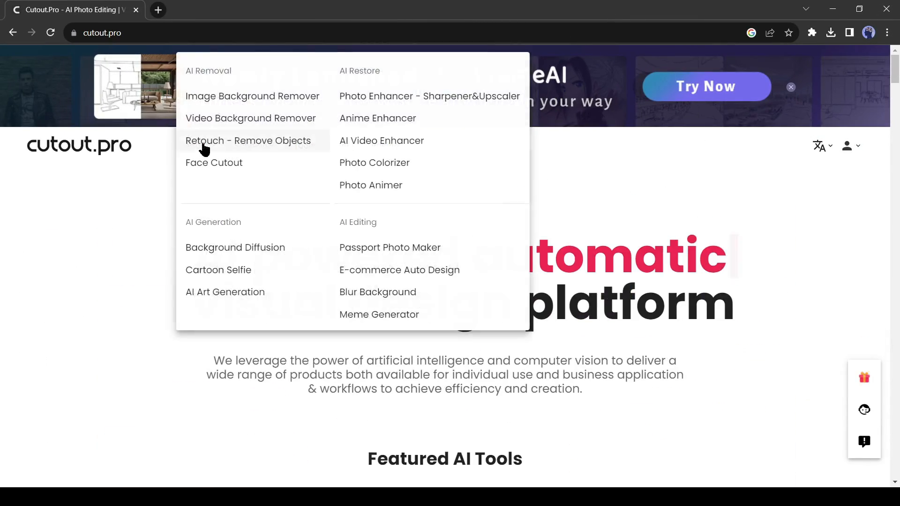
left_click(370, 184)
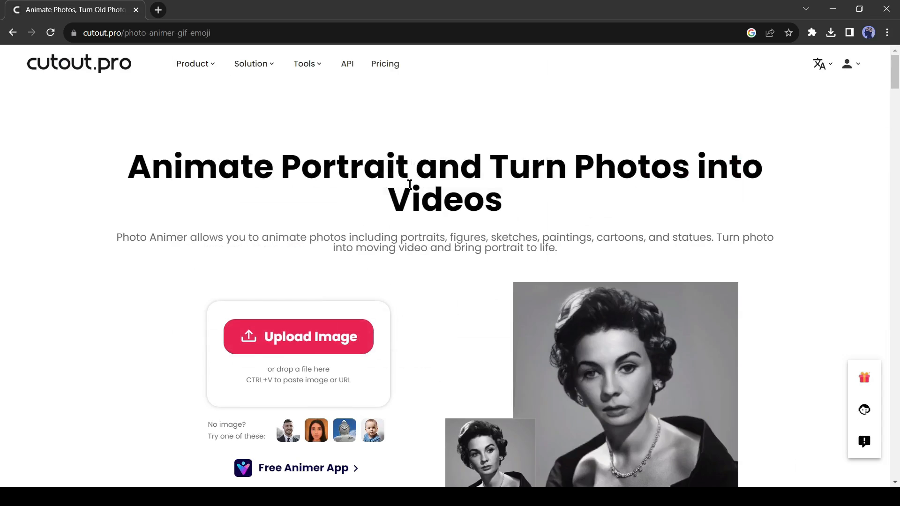
left_click(298, 336)
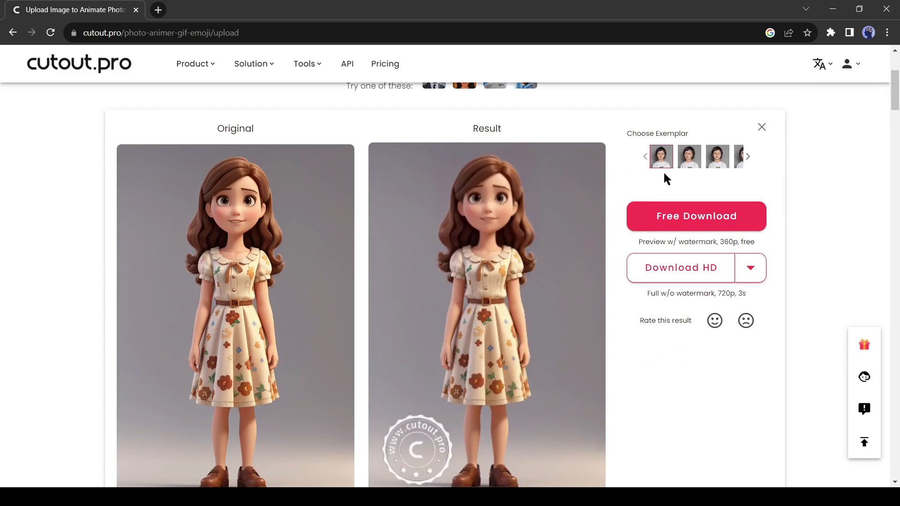
Switch the girl's animation to the third motion exemplar and download the free watermarked preview.
left_click(688, 156)
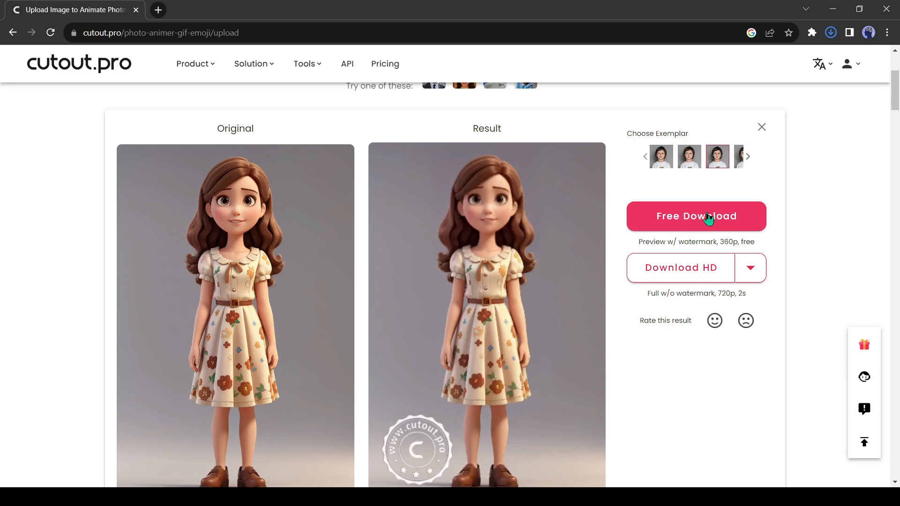
left_click(696, 216)
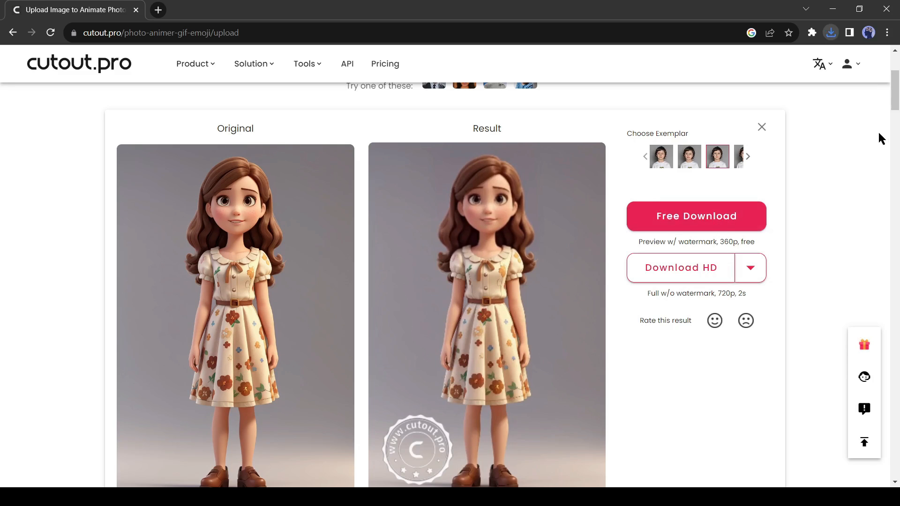